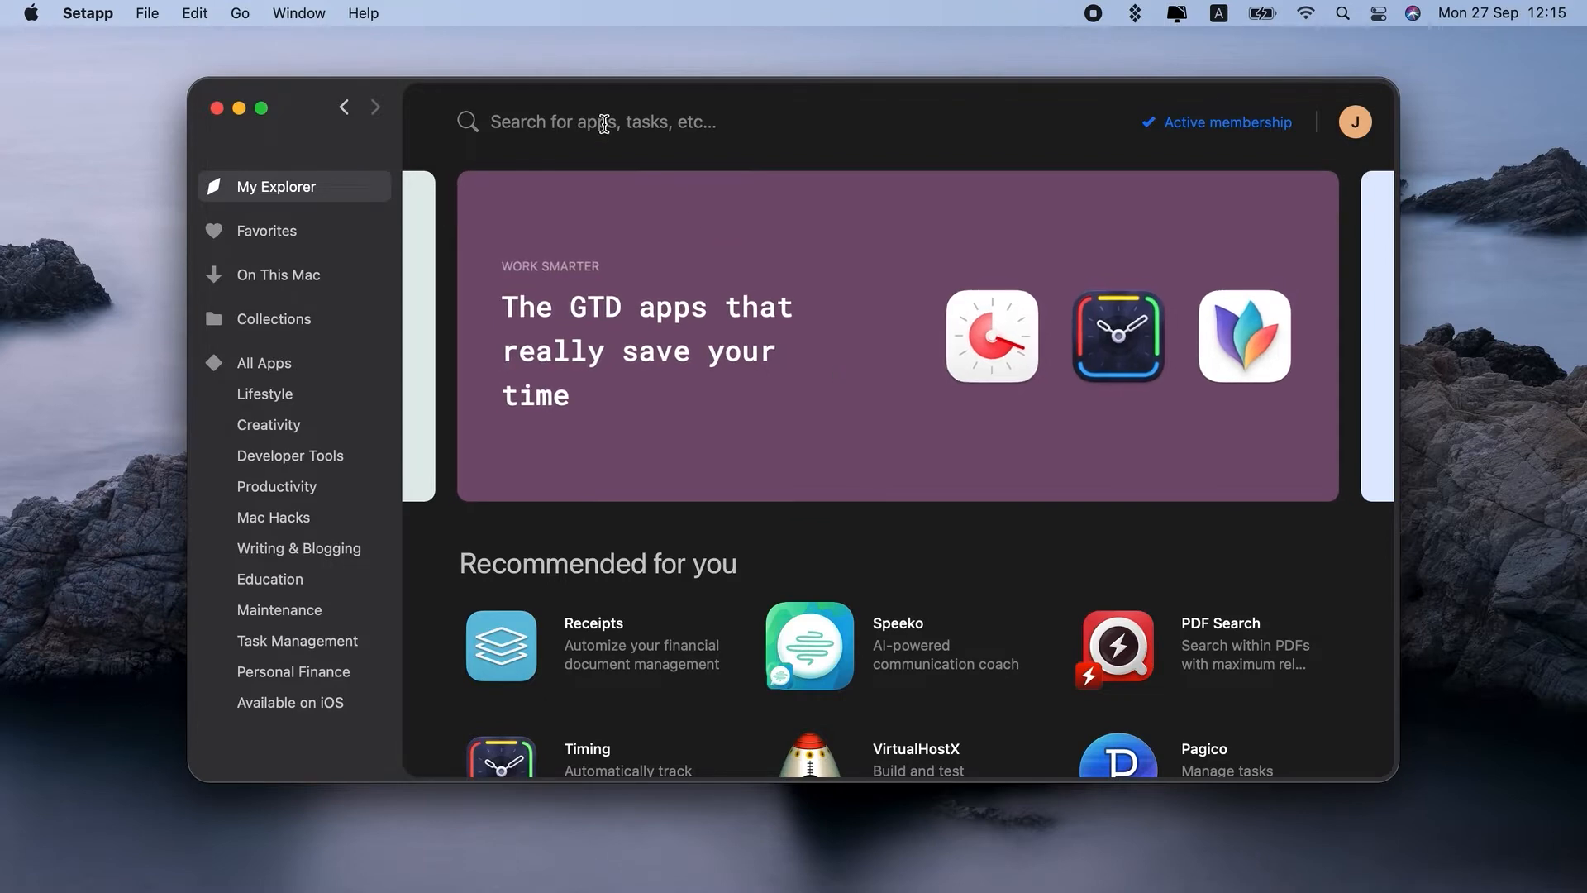
Search Setapp for 'extract text' and pick TextSniper from the results
text(extract text)
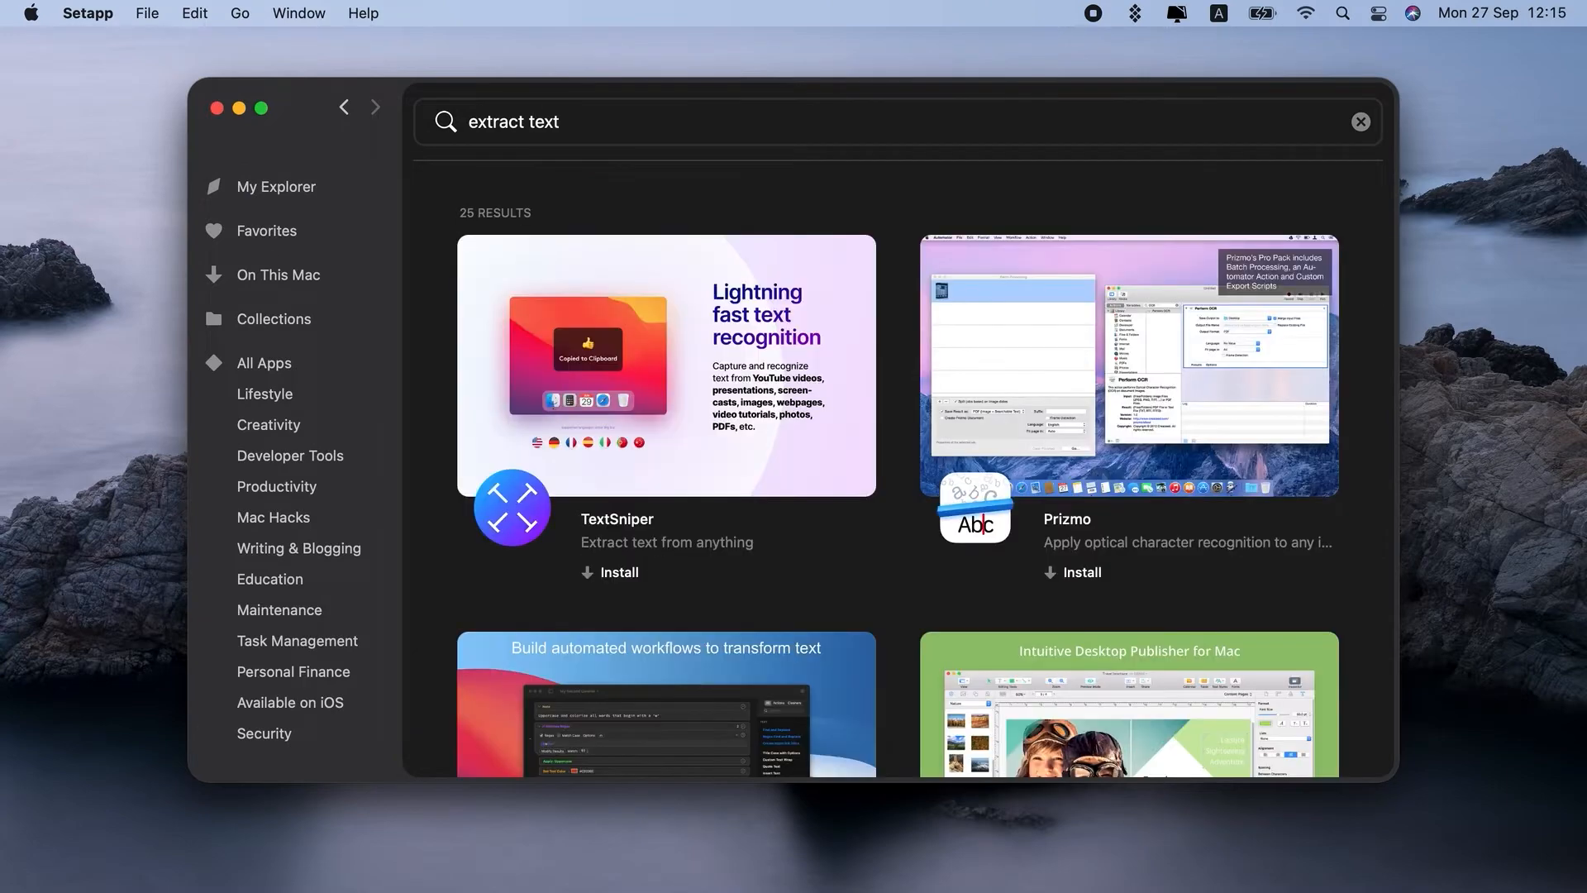
mouse_move(615, 525)
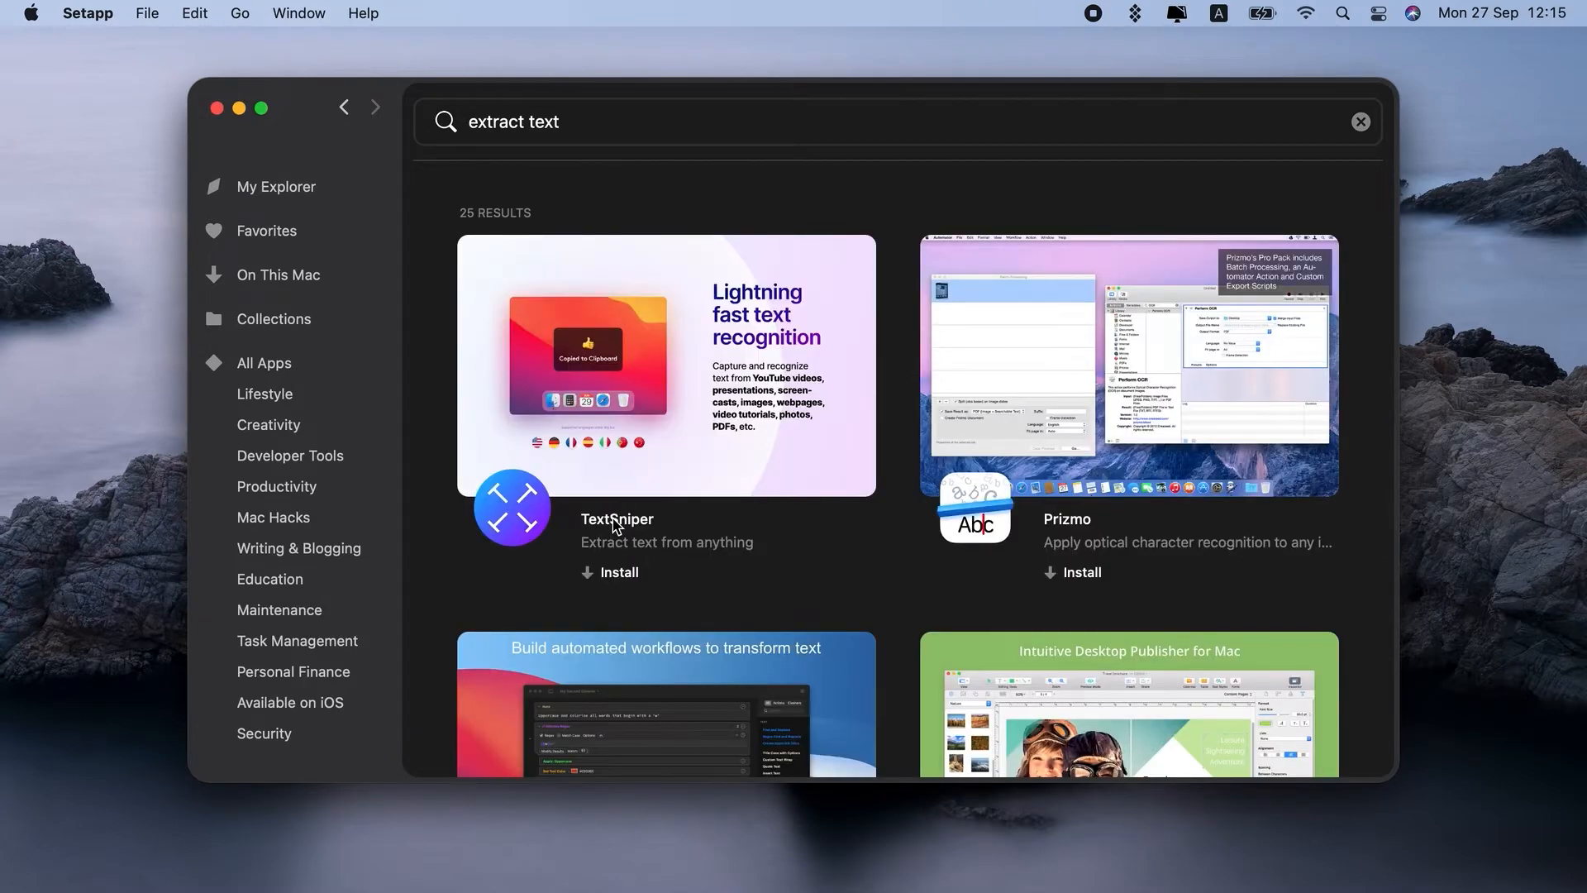
click(617, 520)
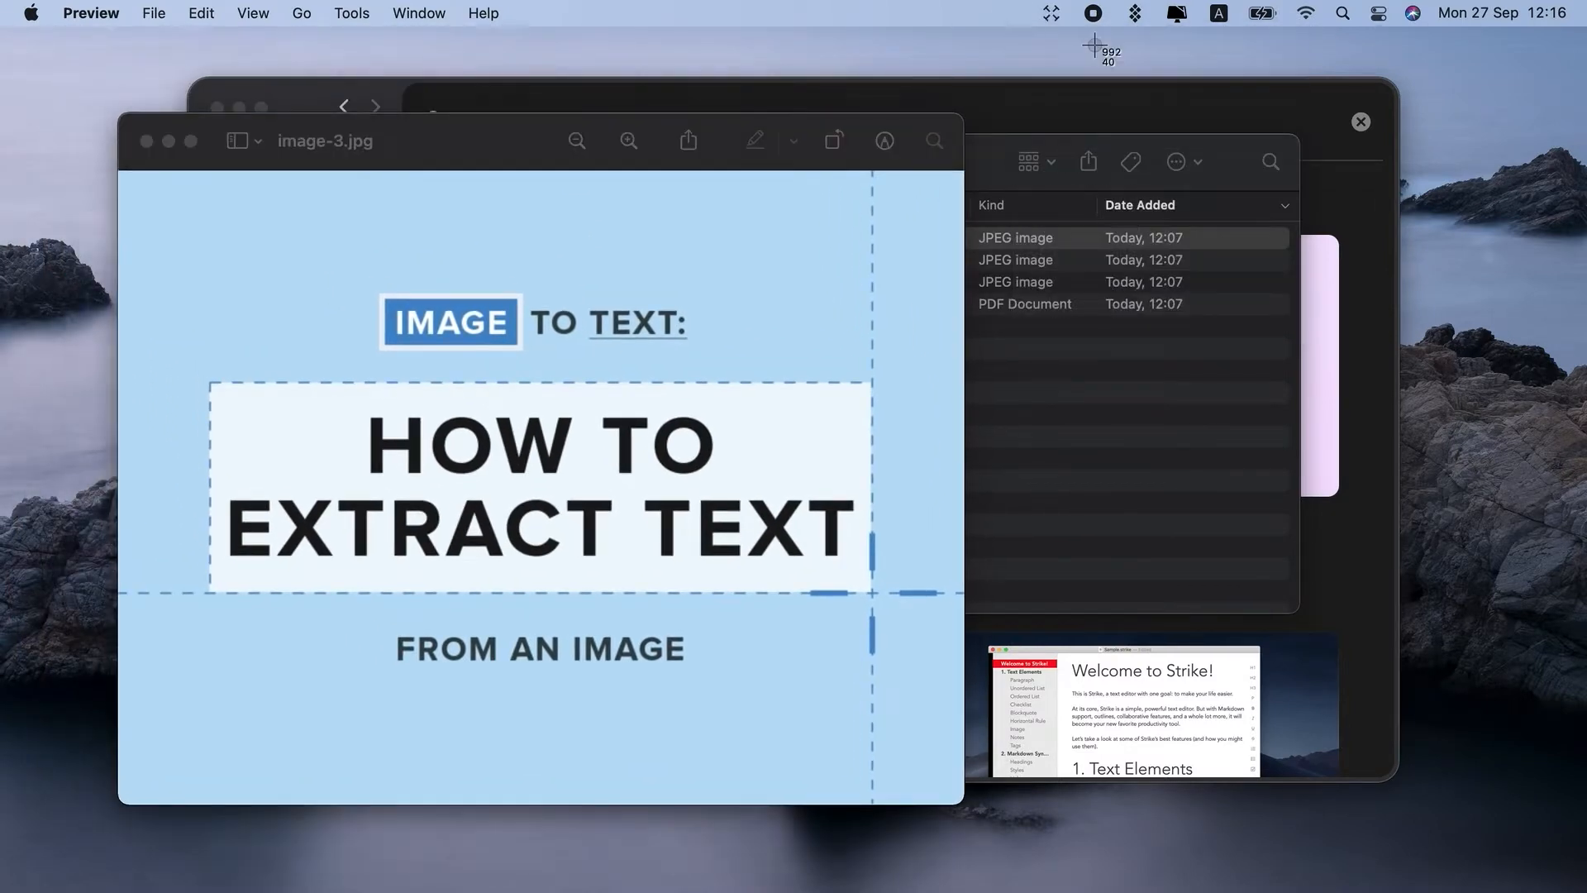
Capture the 'HOW TO EXTRACT TEXT' heading as text and start an empty note
drag(157, 228, 209, 253)
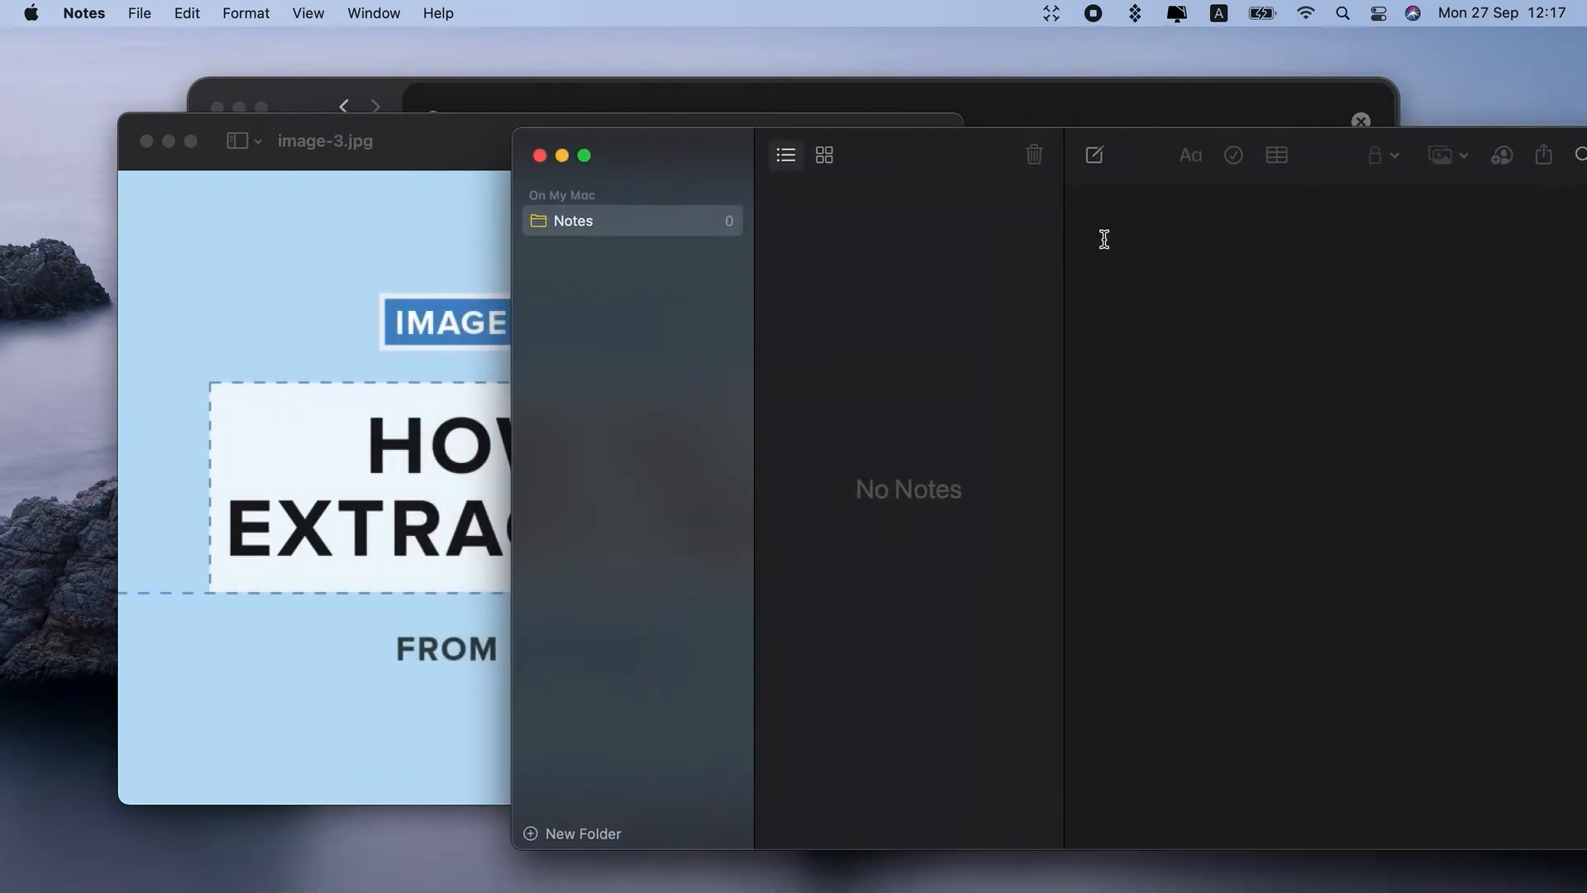
click(1093, 155)
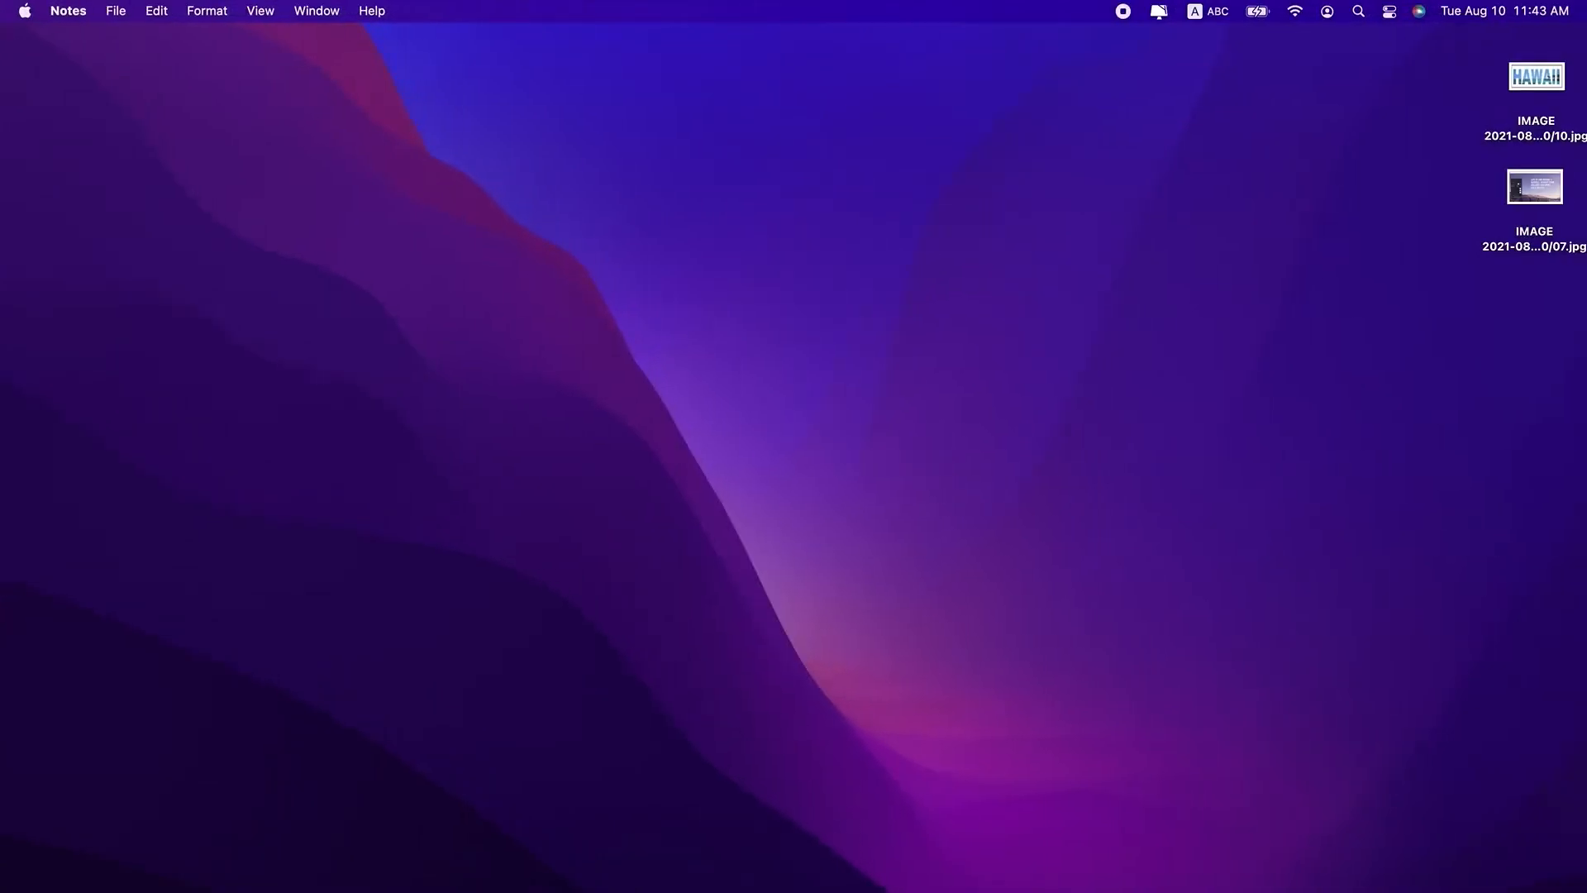
mouse_move(1365, 696)
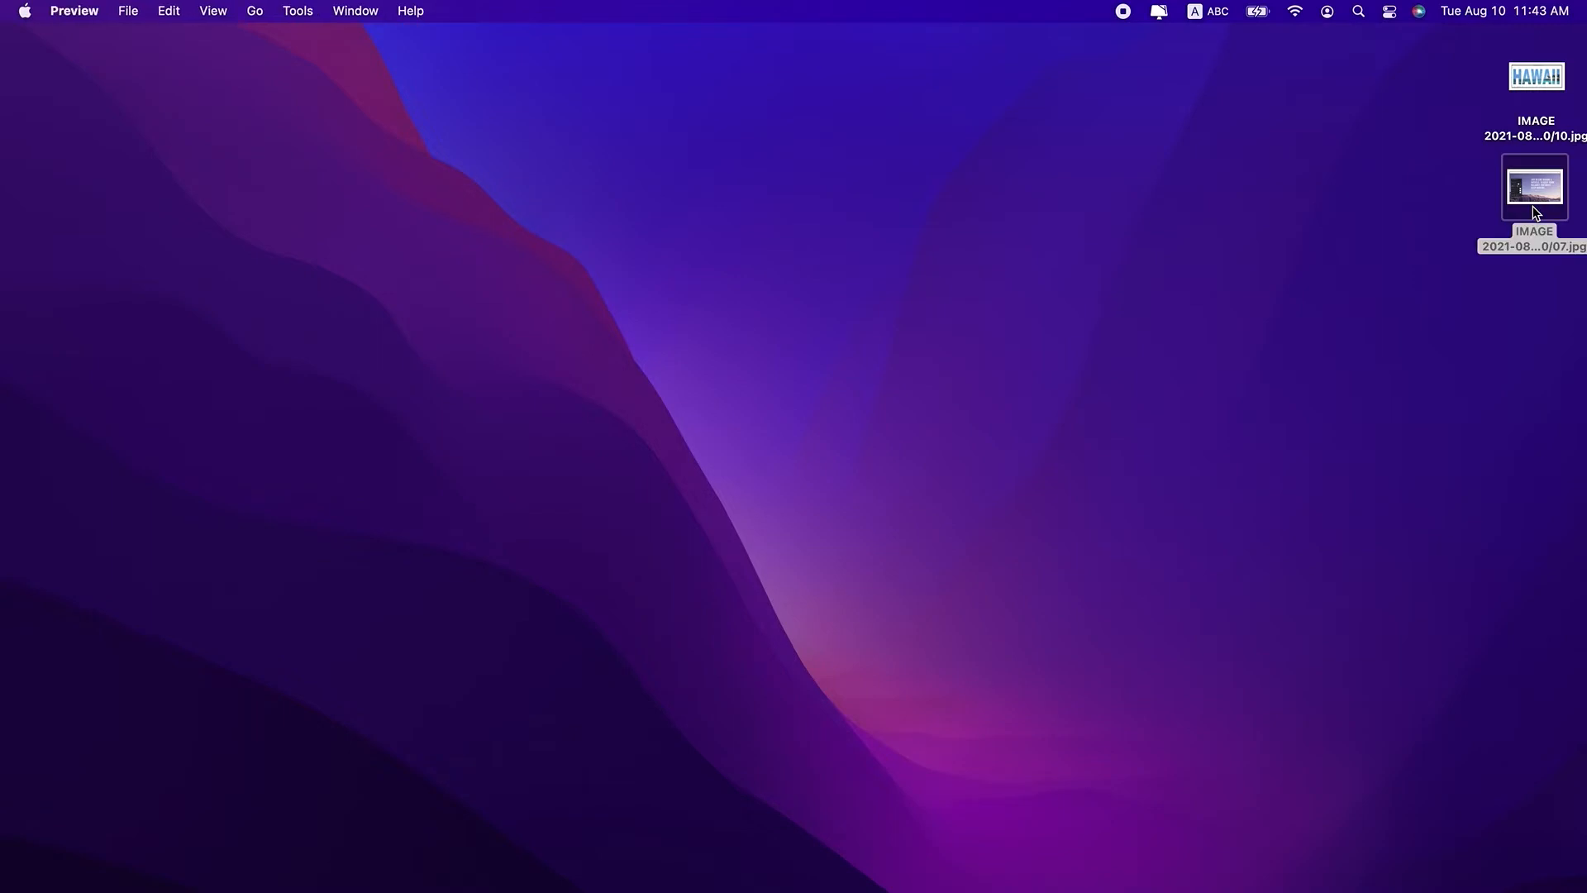
Open the lower desktop image file in Preview
double_click(1534, 188)
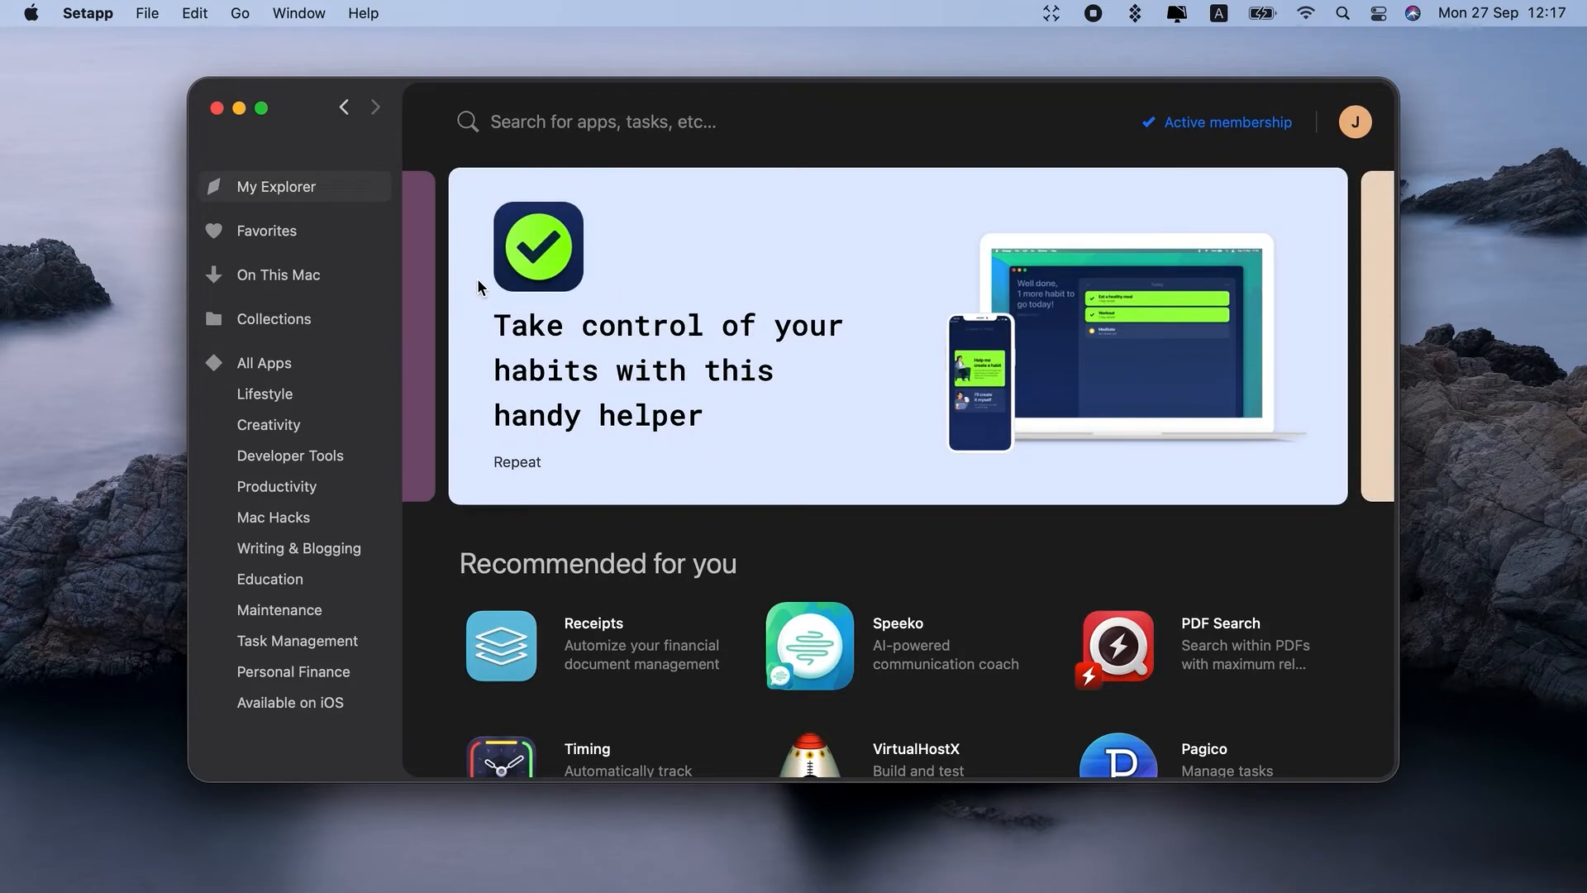
Search Setapp for 'ocr tool' to find Prizmo
text(ocr)
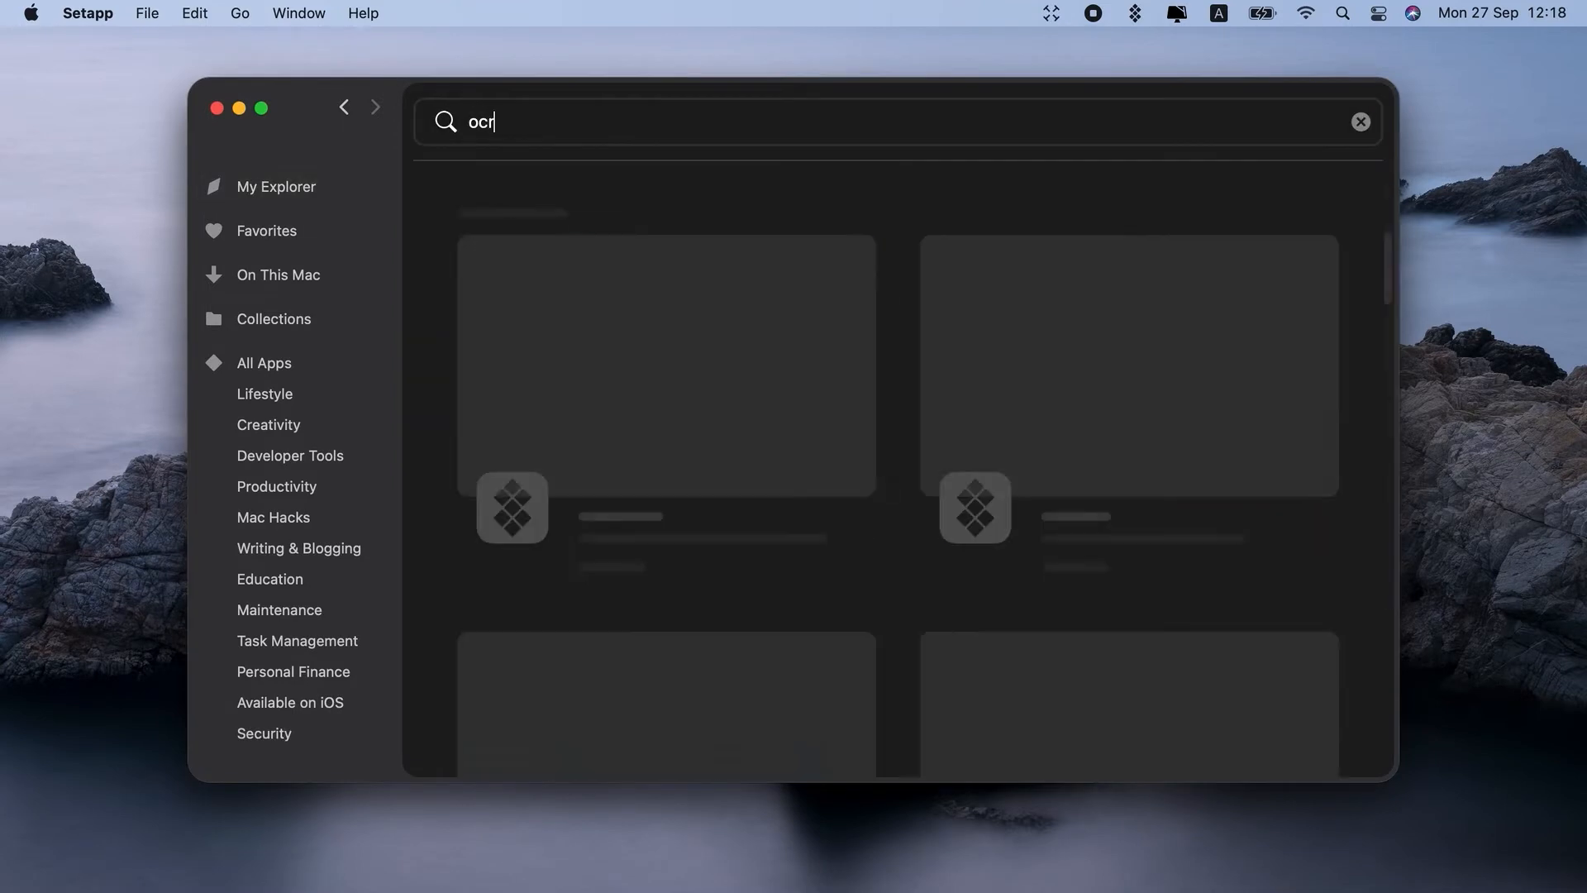
text(tool)
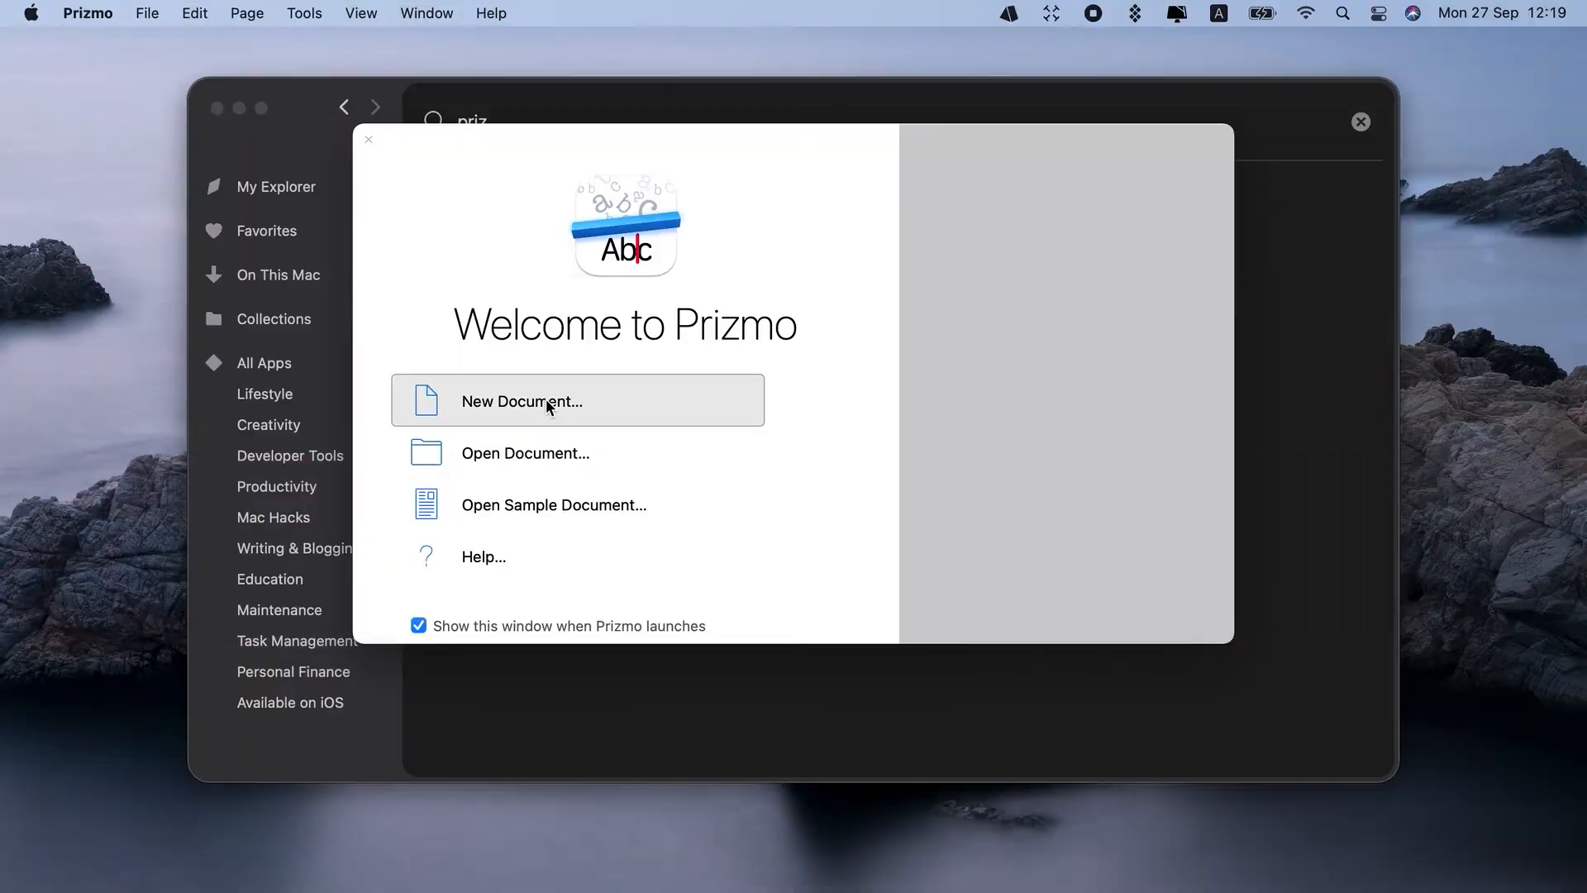
Create a new Prizmo document from an image file and crop the first page
click(522, 401)
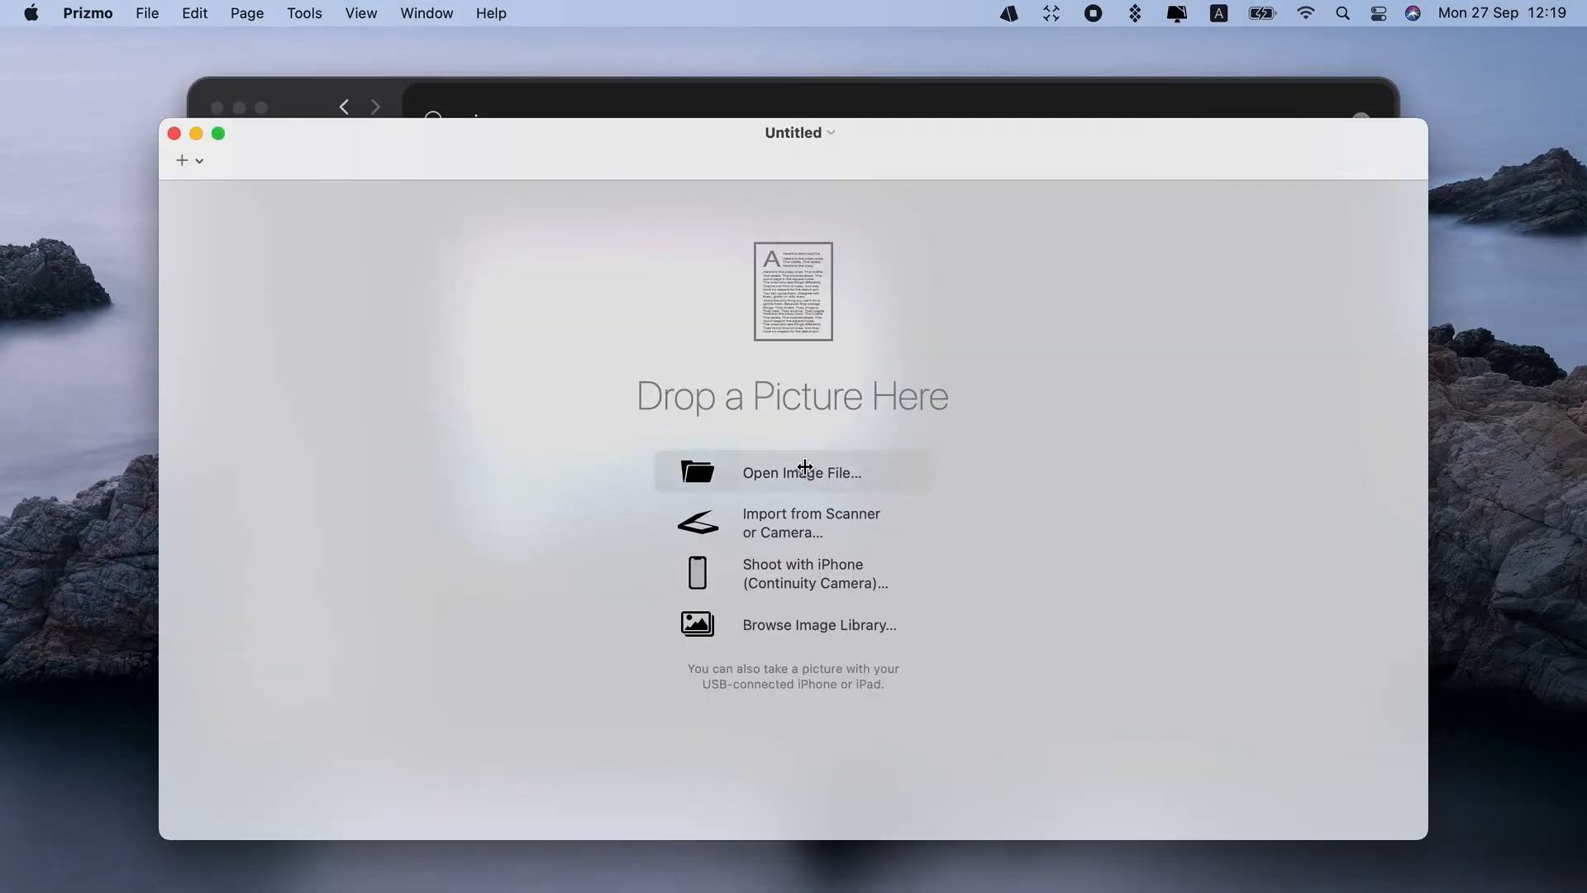
click(799, 472)
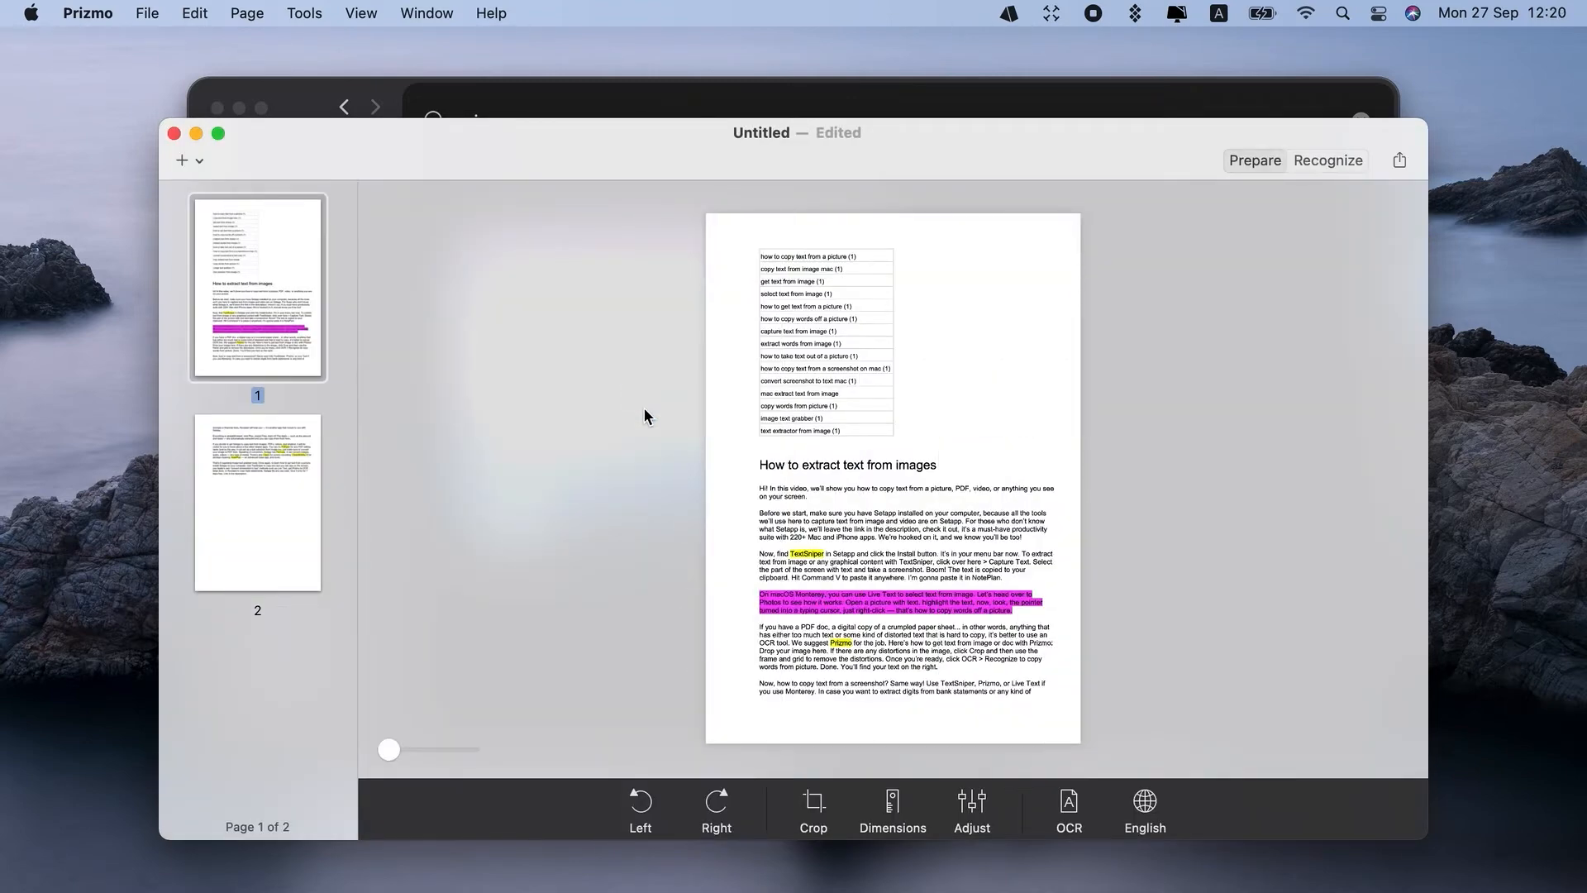
click(812, 805)
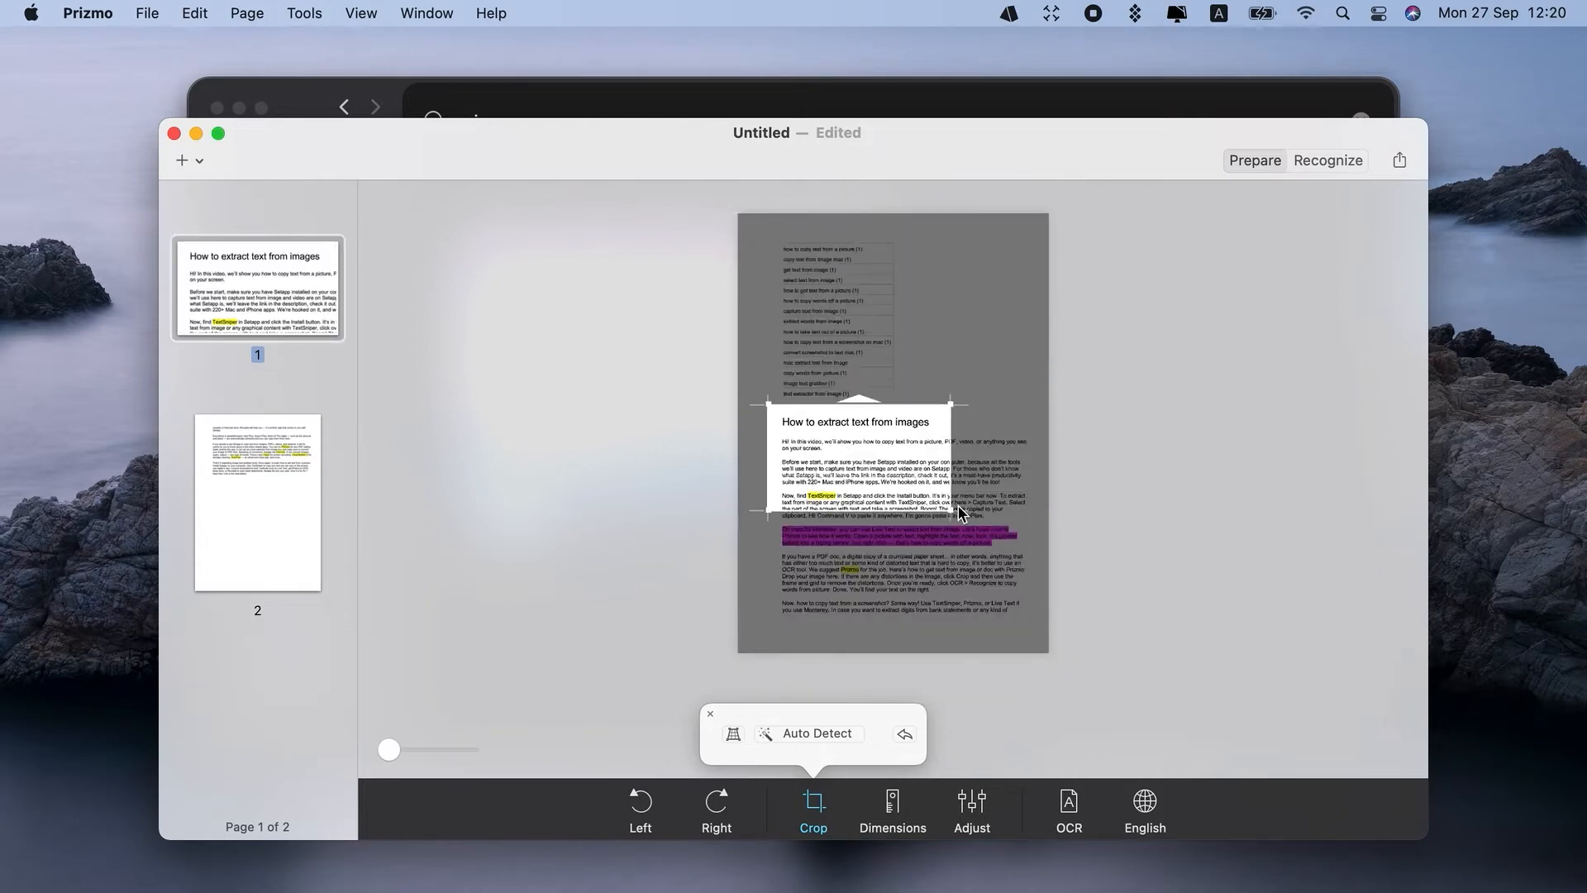
Run OCR recognition on the cropped page, review the text, and close the document
click(1068, 810)
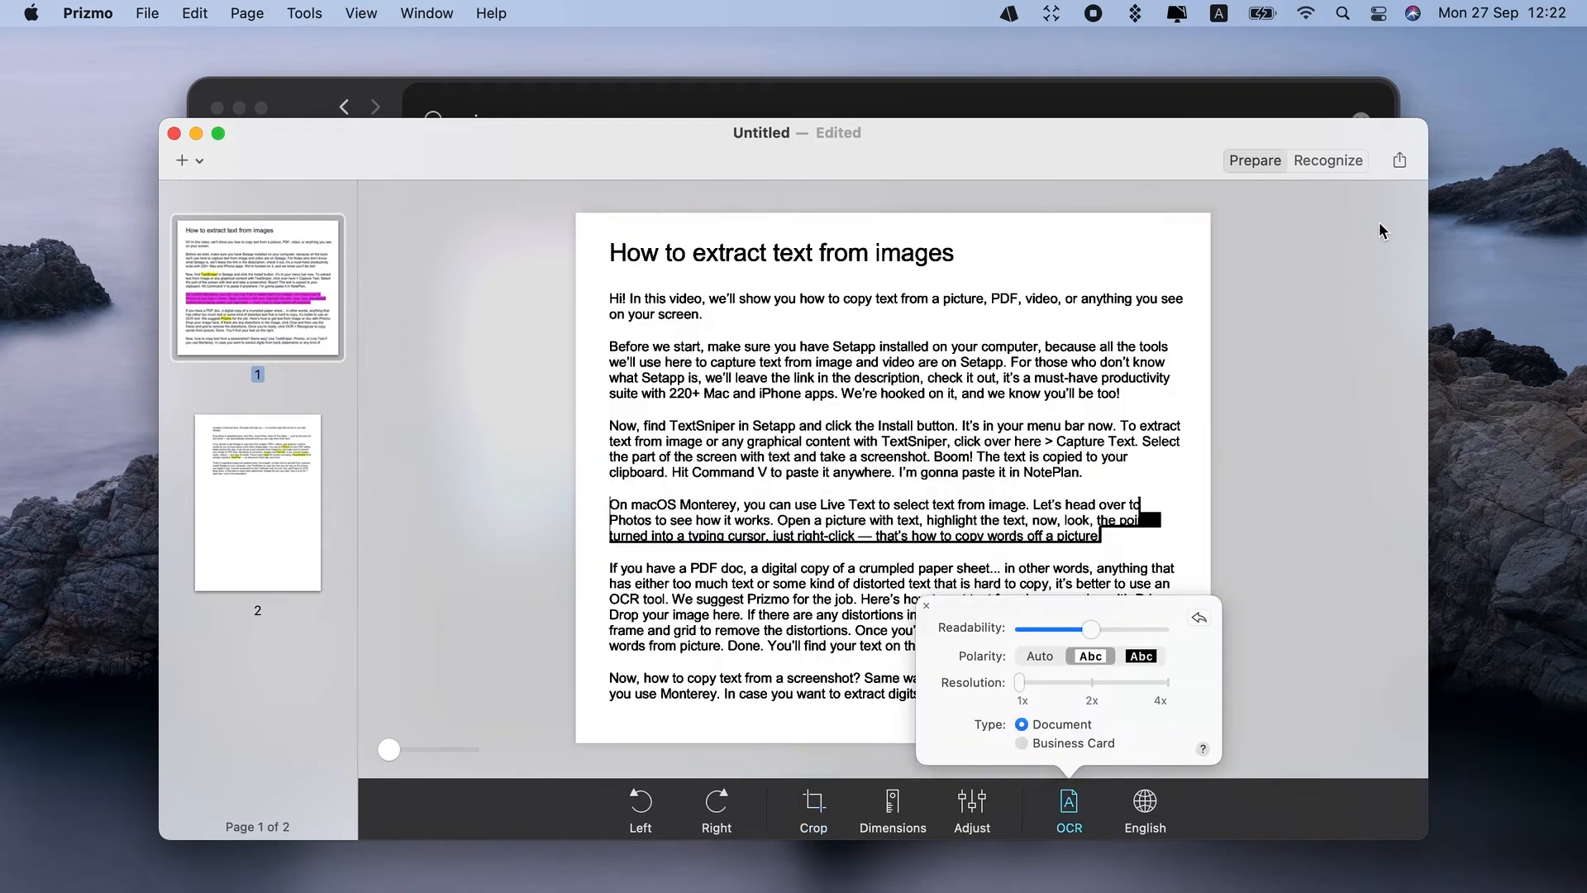
click(1327, 159)
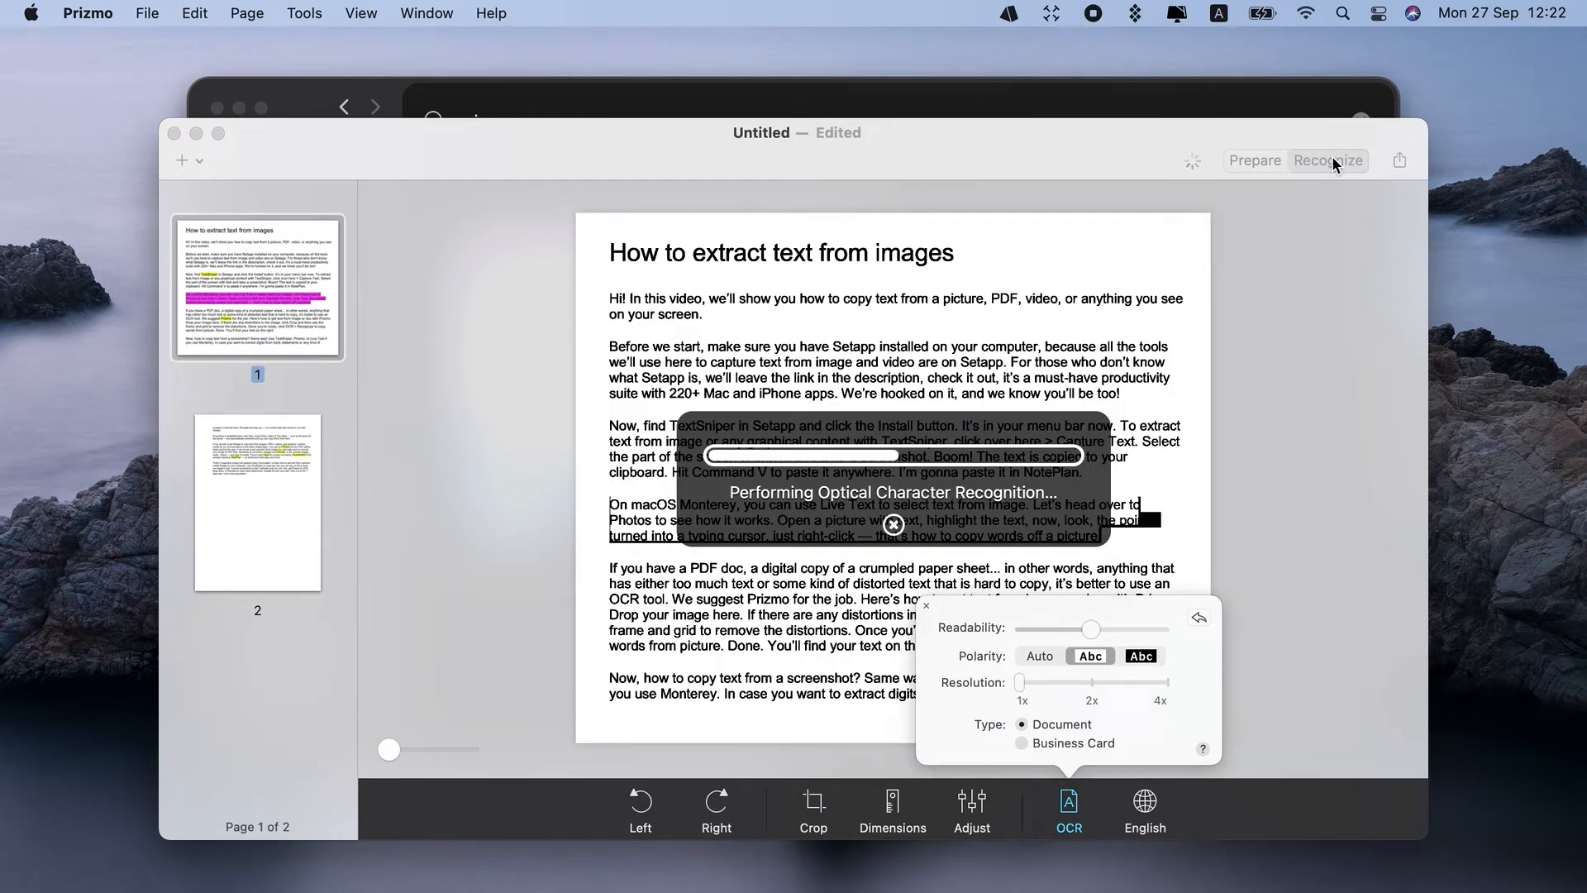
click(1327, 160)
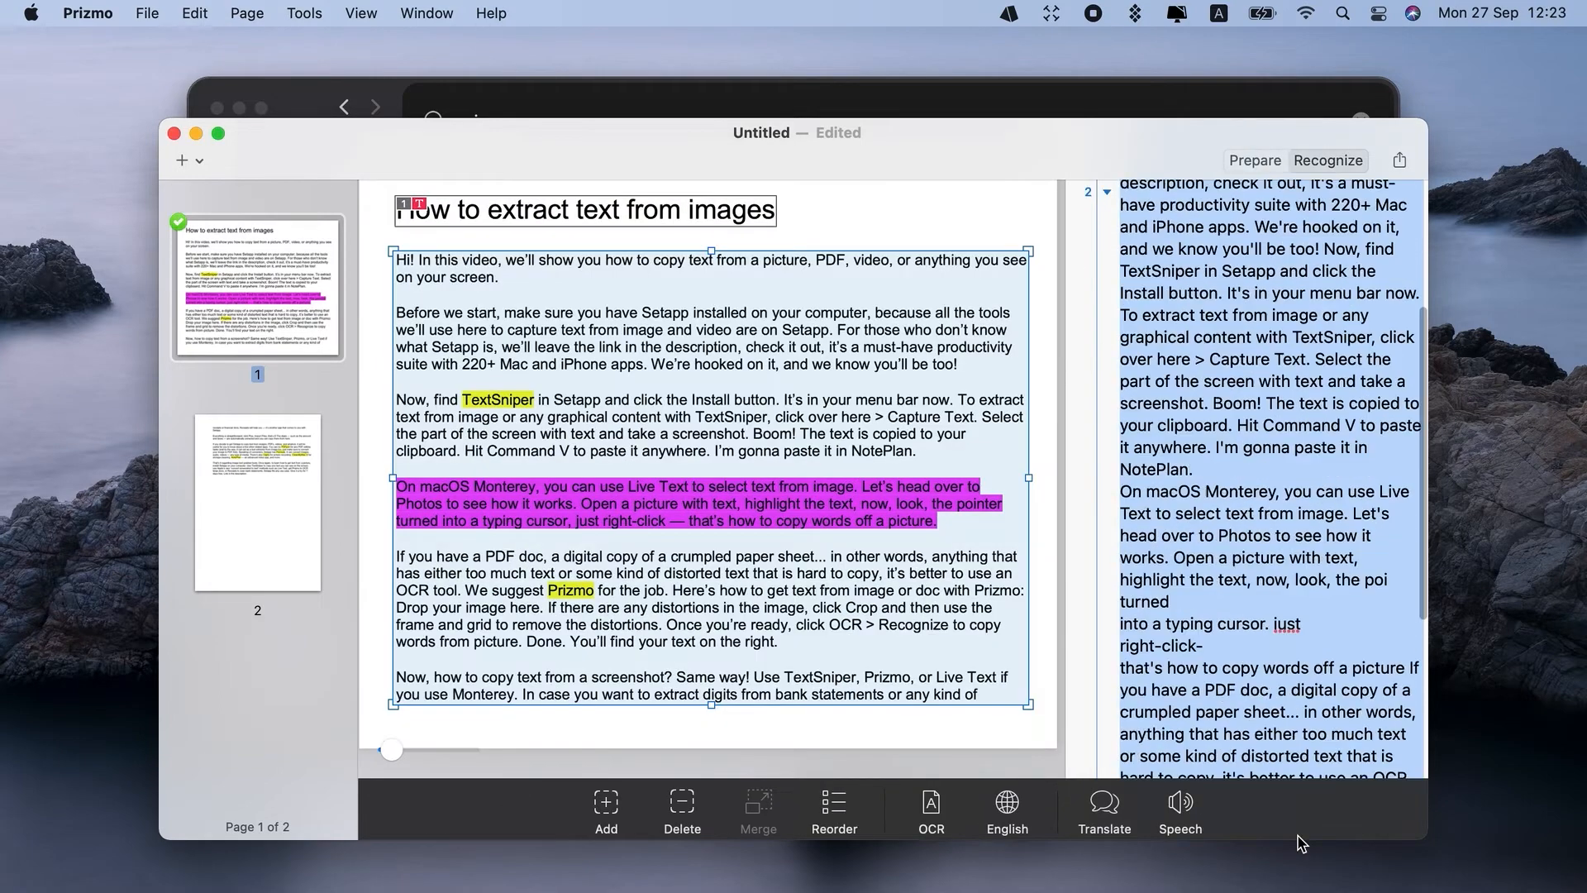
scroll(down, 3)
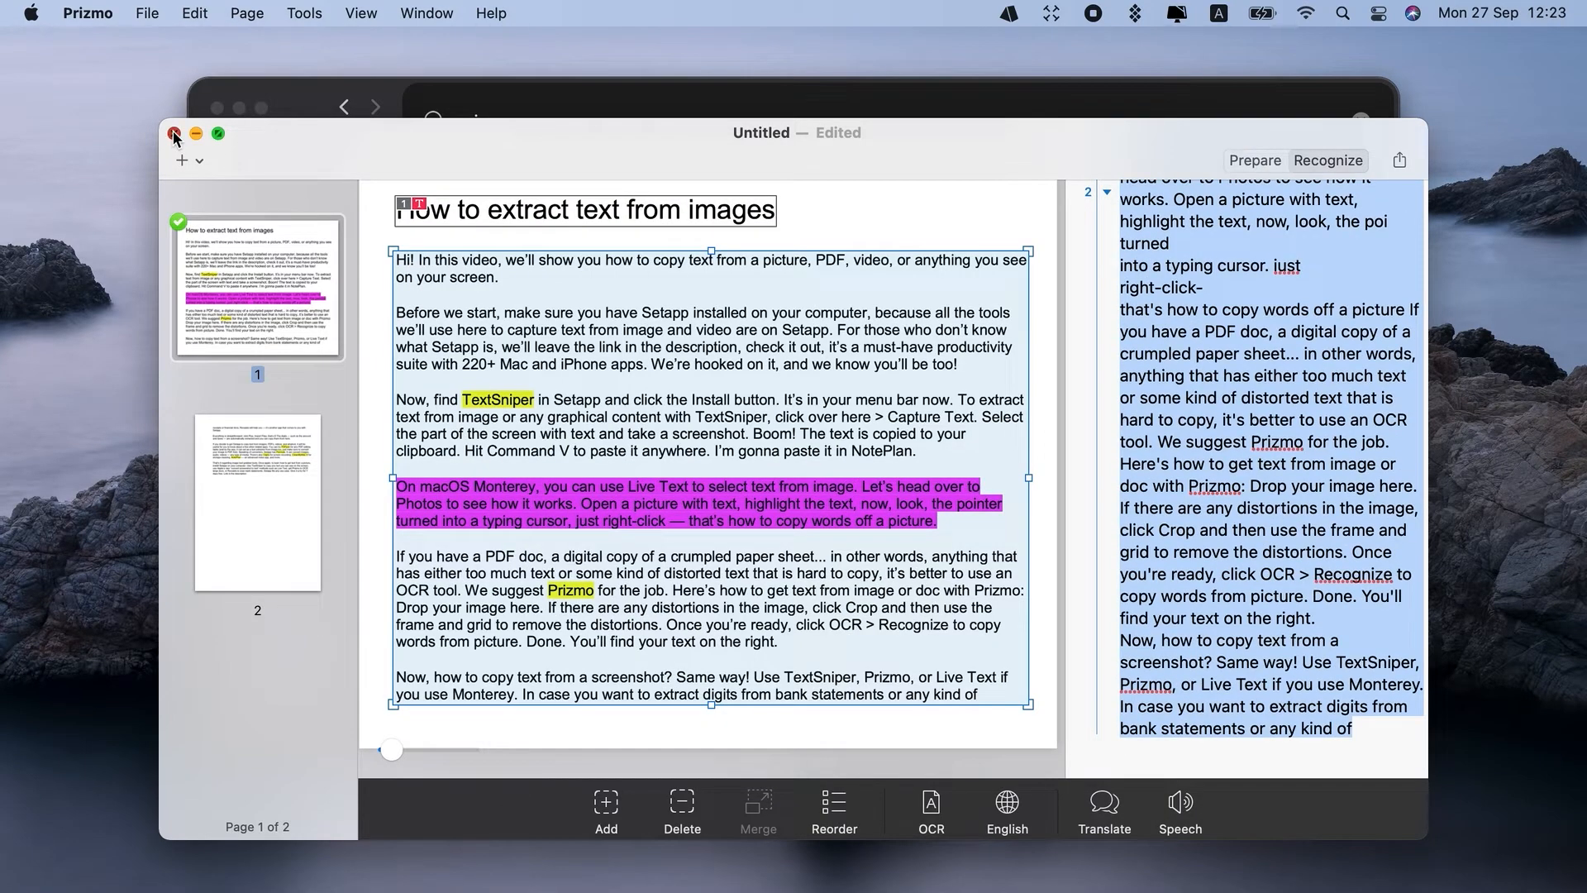
click(175, 135)
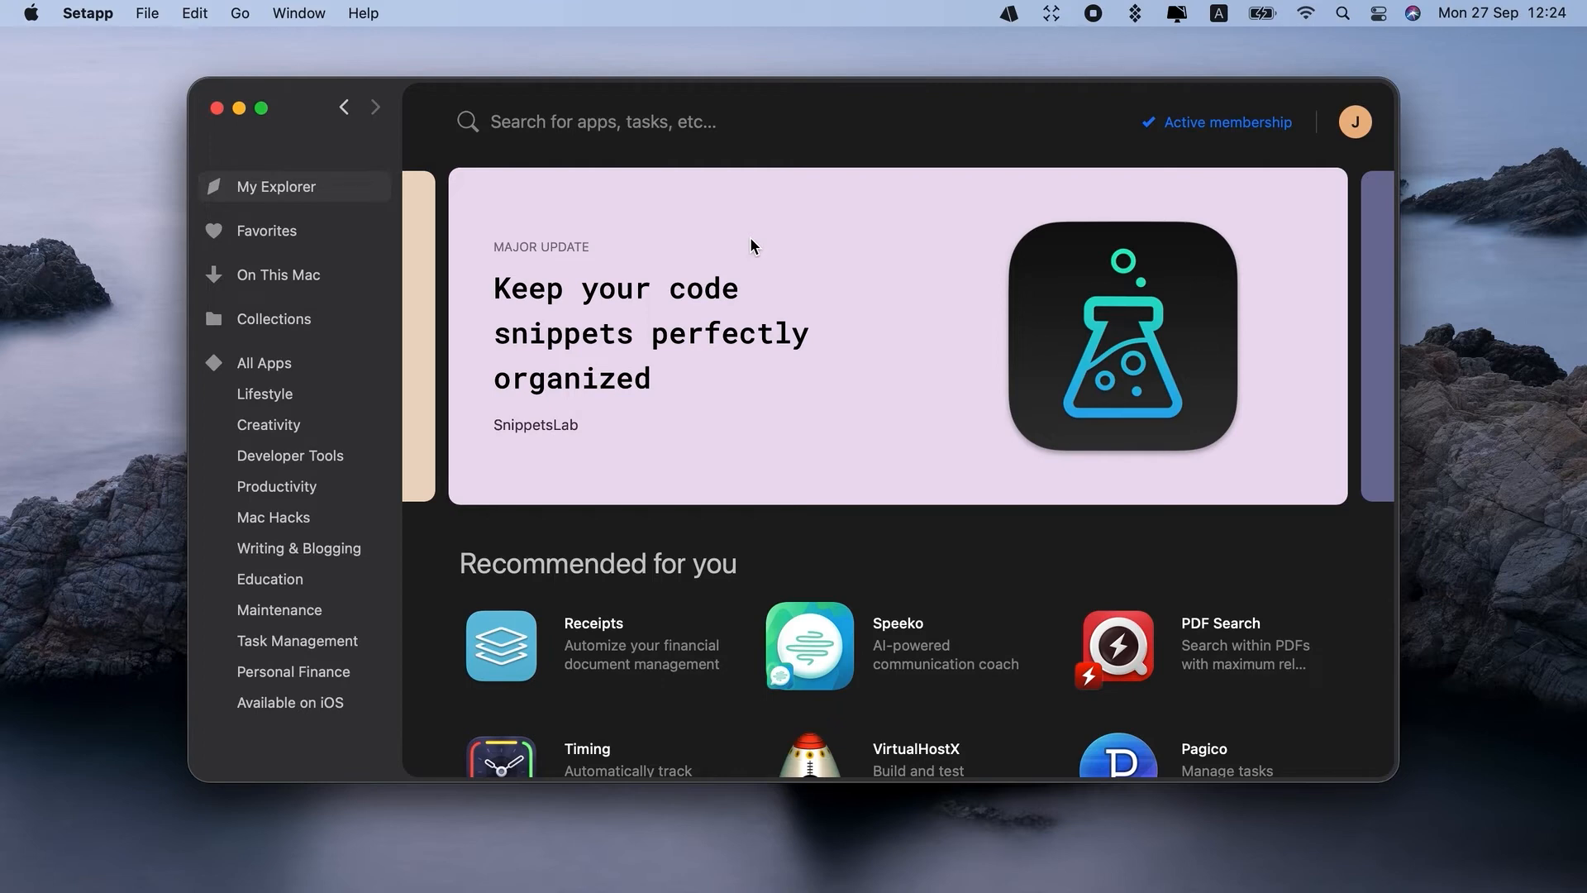
Search Setapp for 'rece' and install and launch Receipts
text(rece)
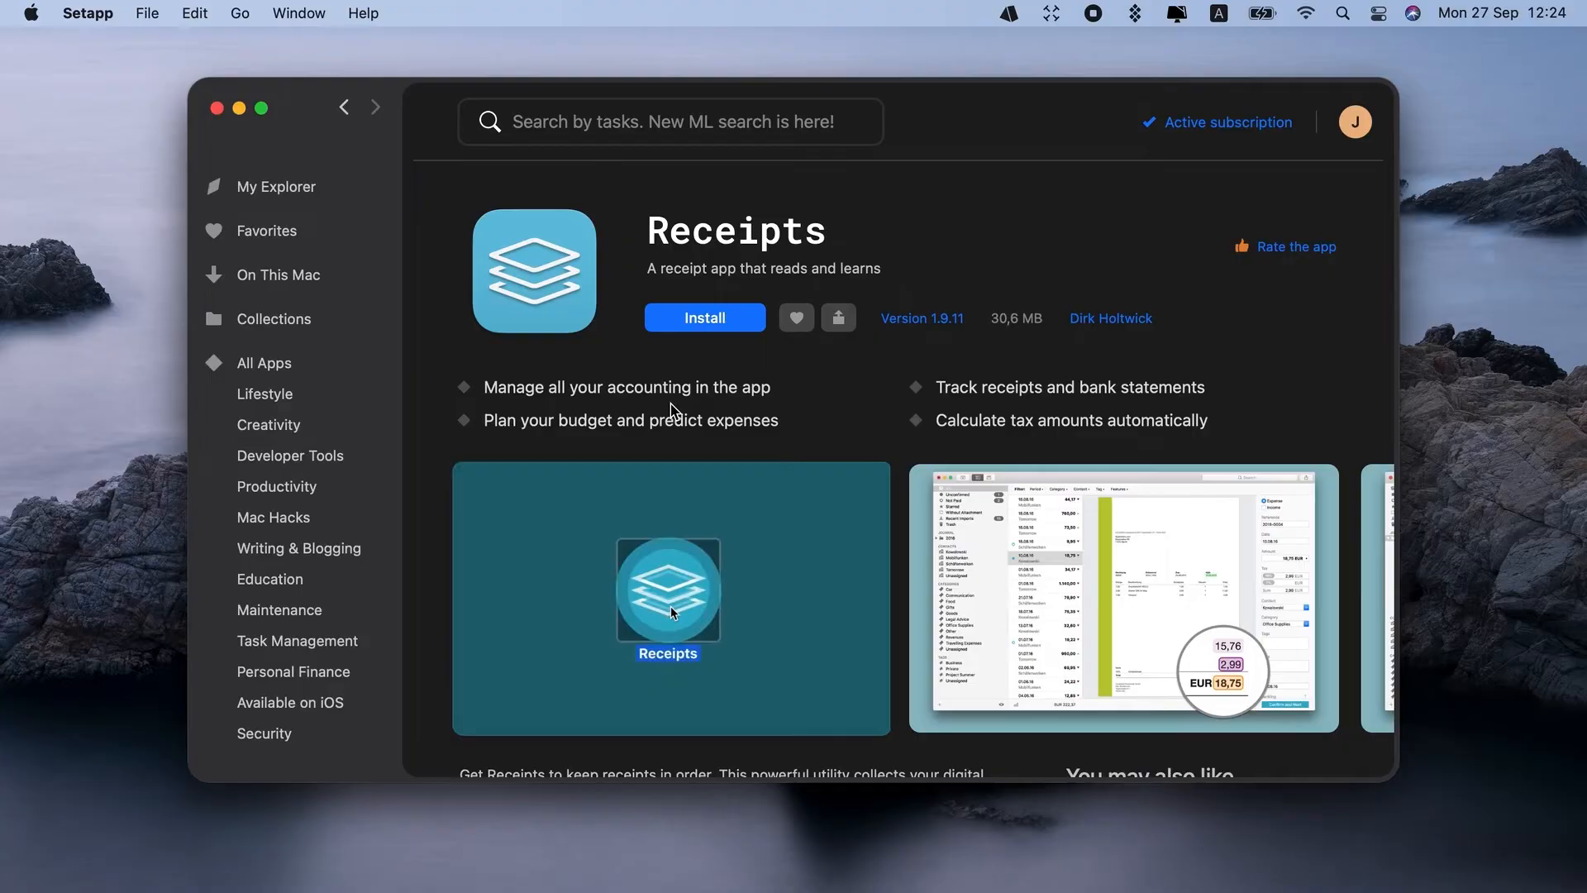
click(703, 316)
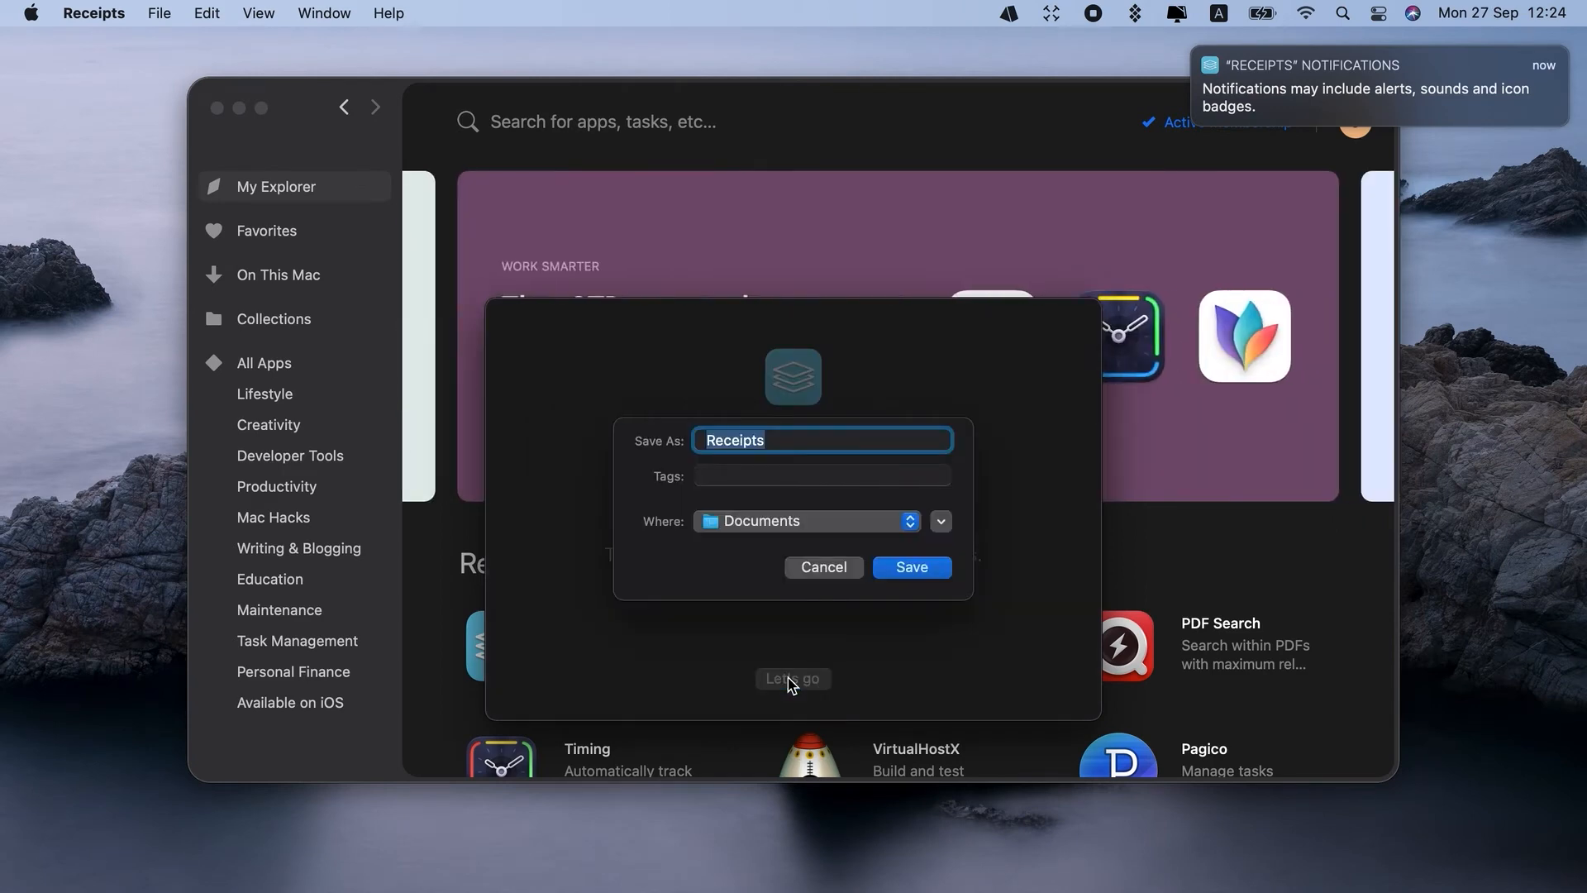
Save the new receipts library in Documents
click(909, 567)
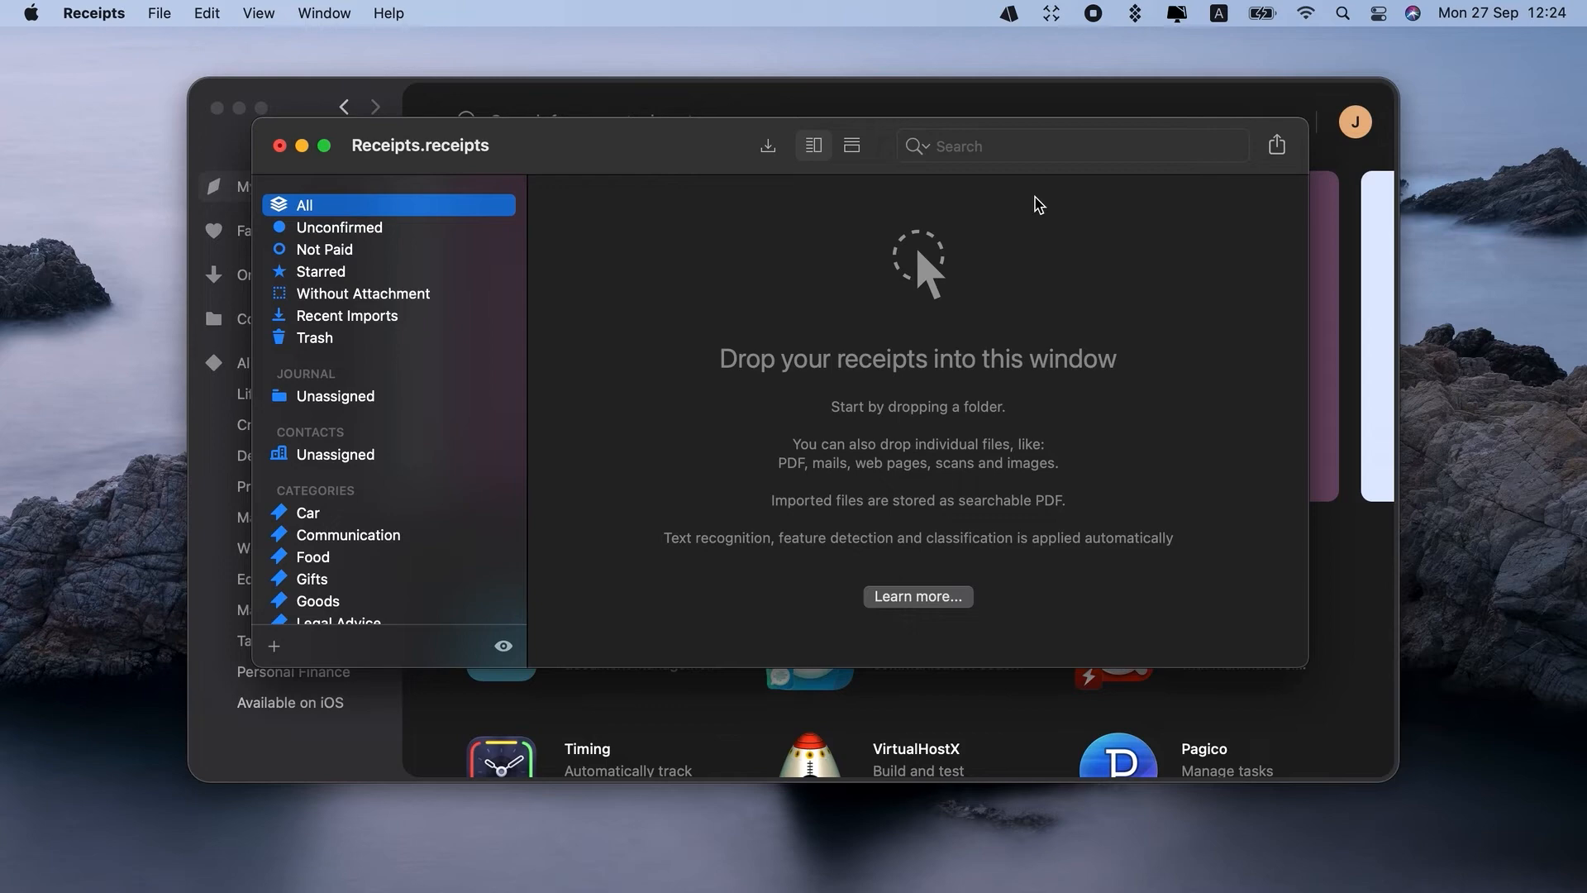
mouse_move(930, 294)
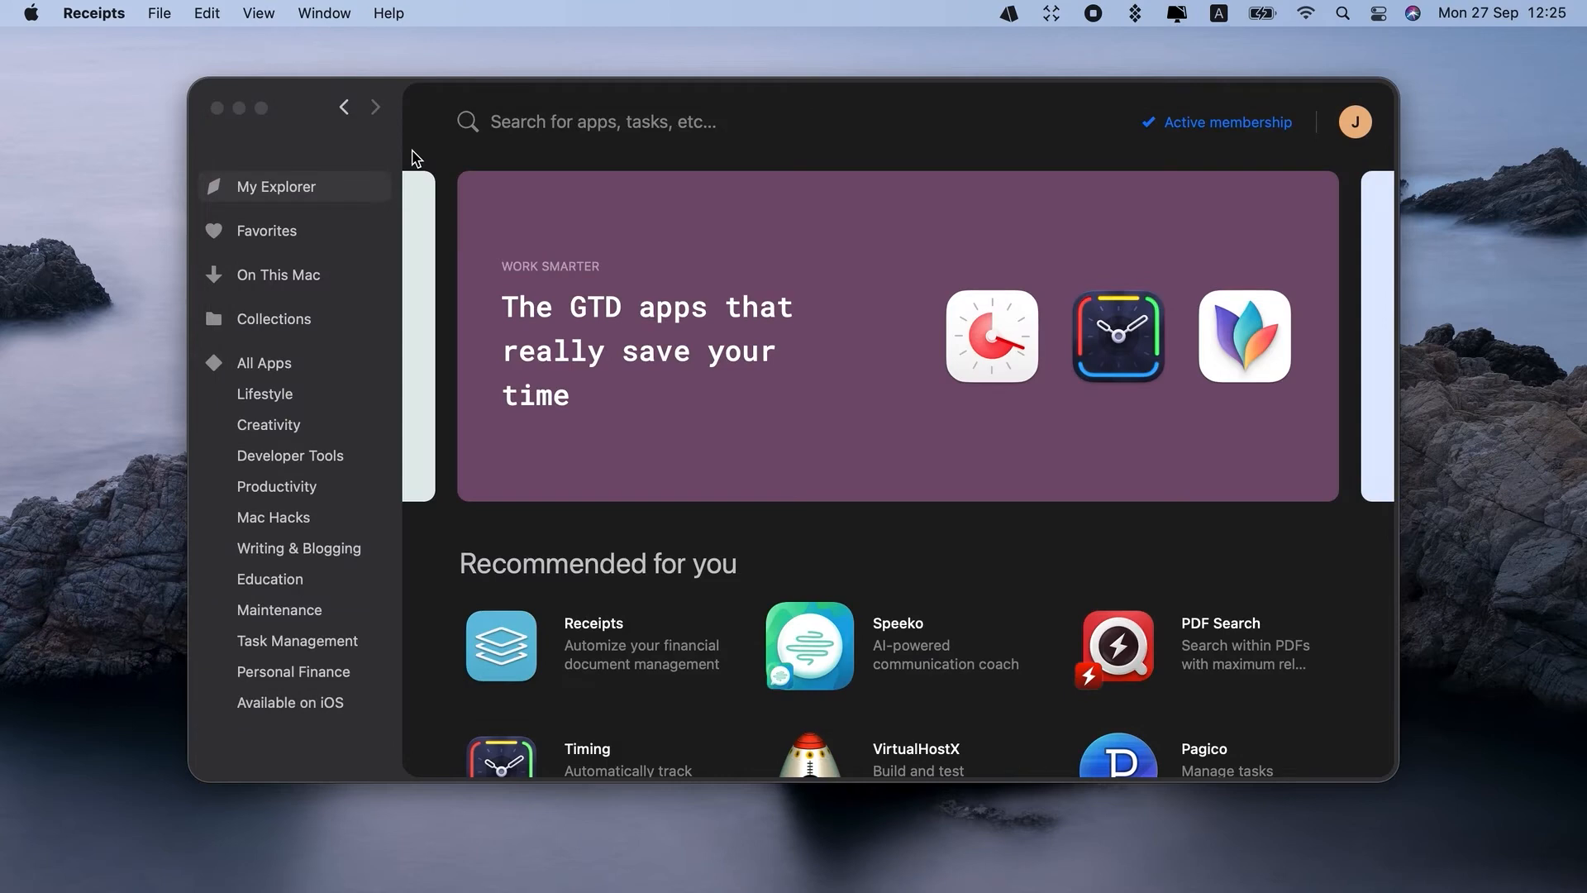
Search Setapp for 'pdf' to find PDFpen
text(pdf)
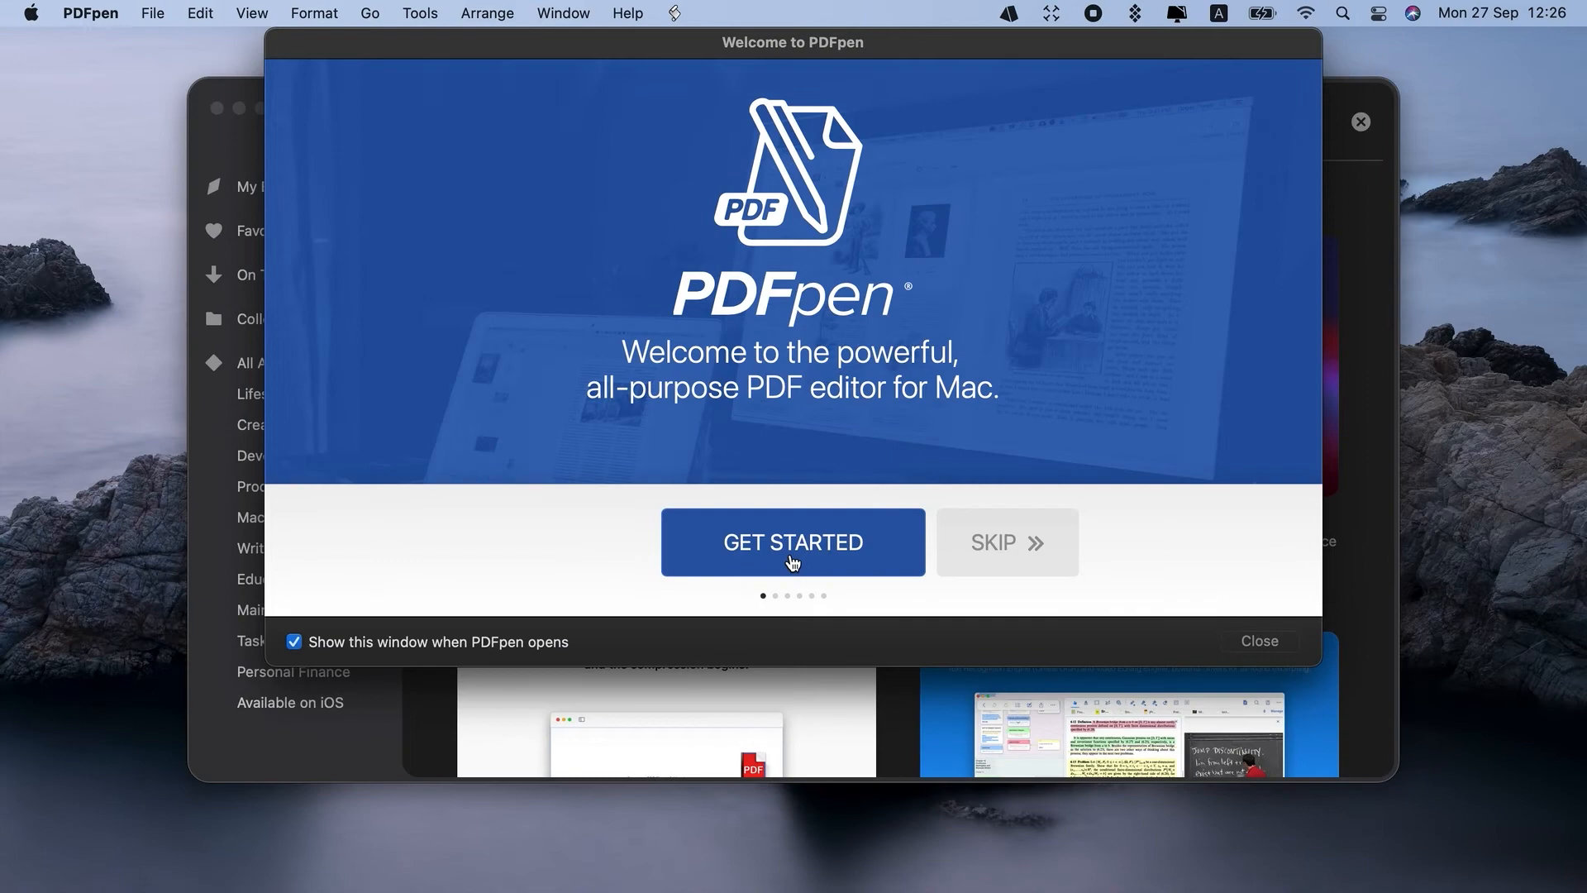
Page through PDFpen's welcome slides: Annotate, Correct and Modify, Extract and Merge
click(792, 541)
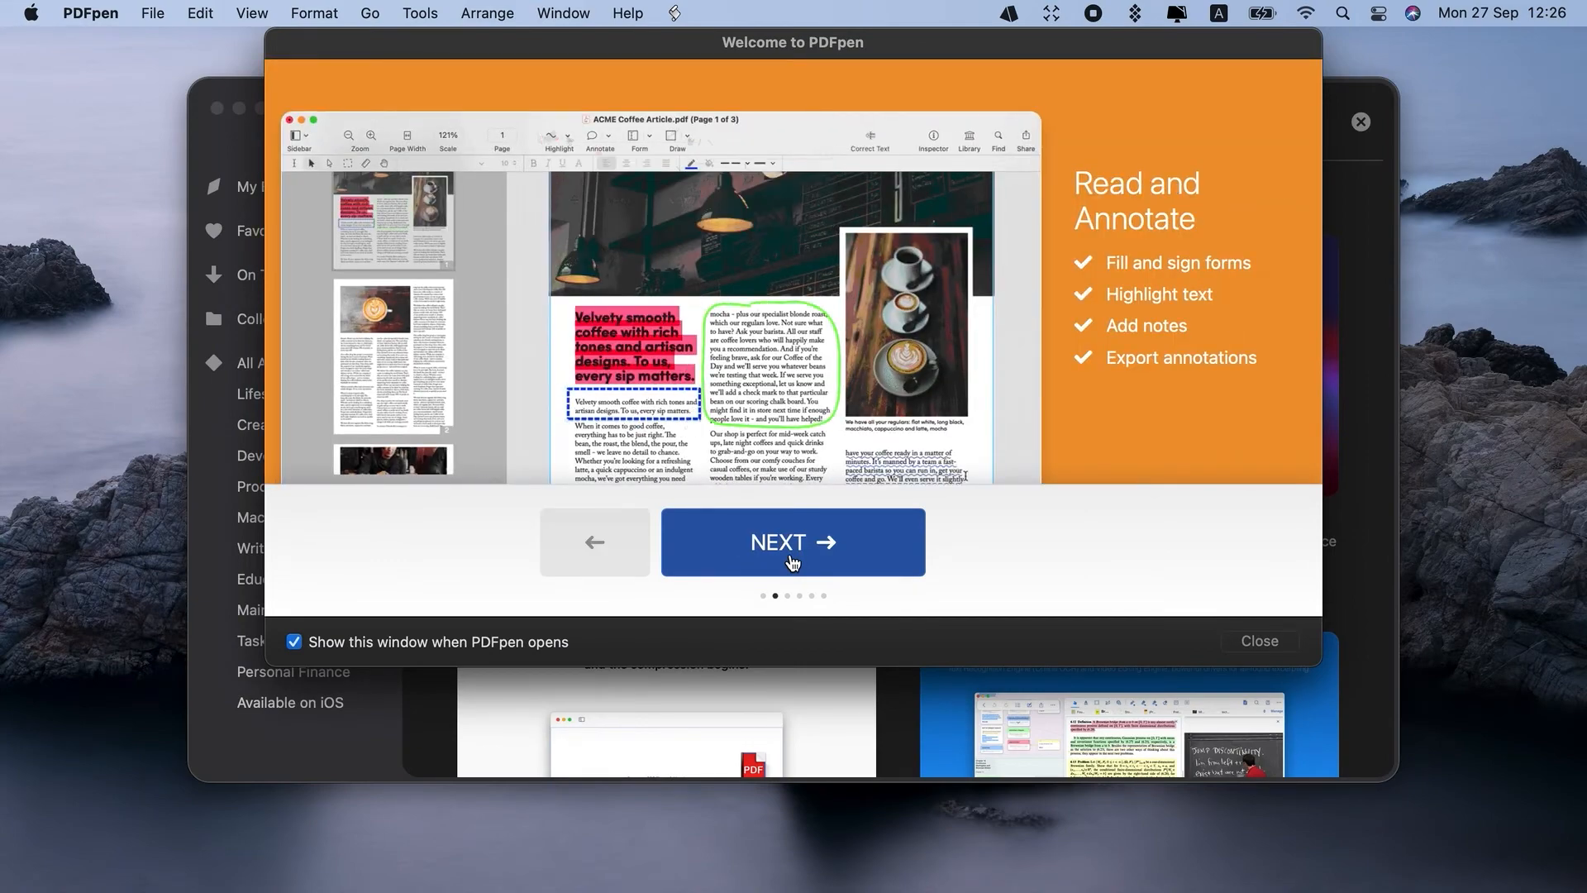
click(792, 541)
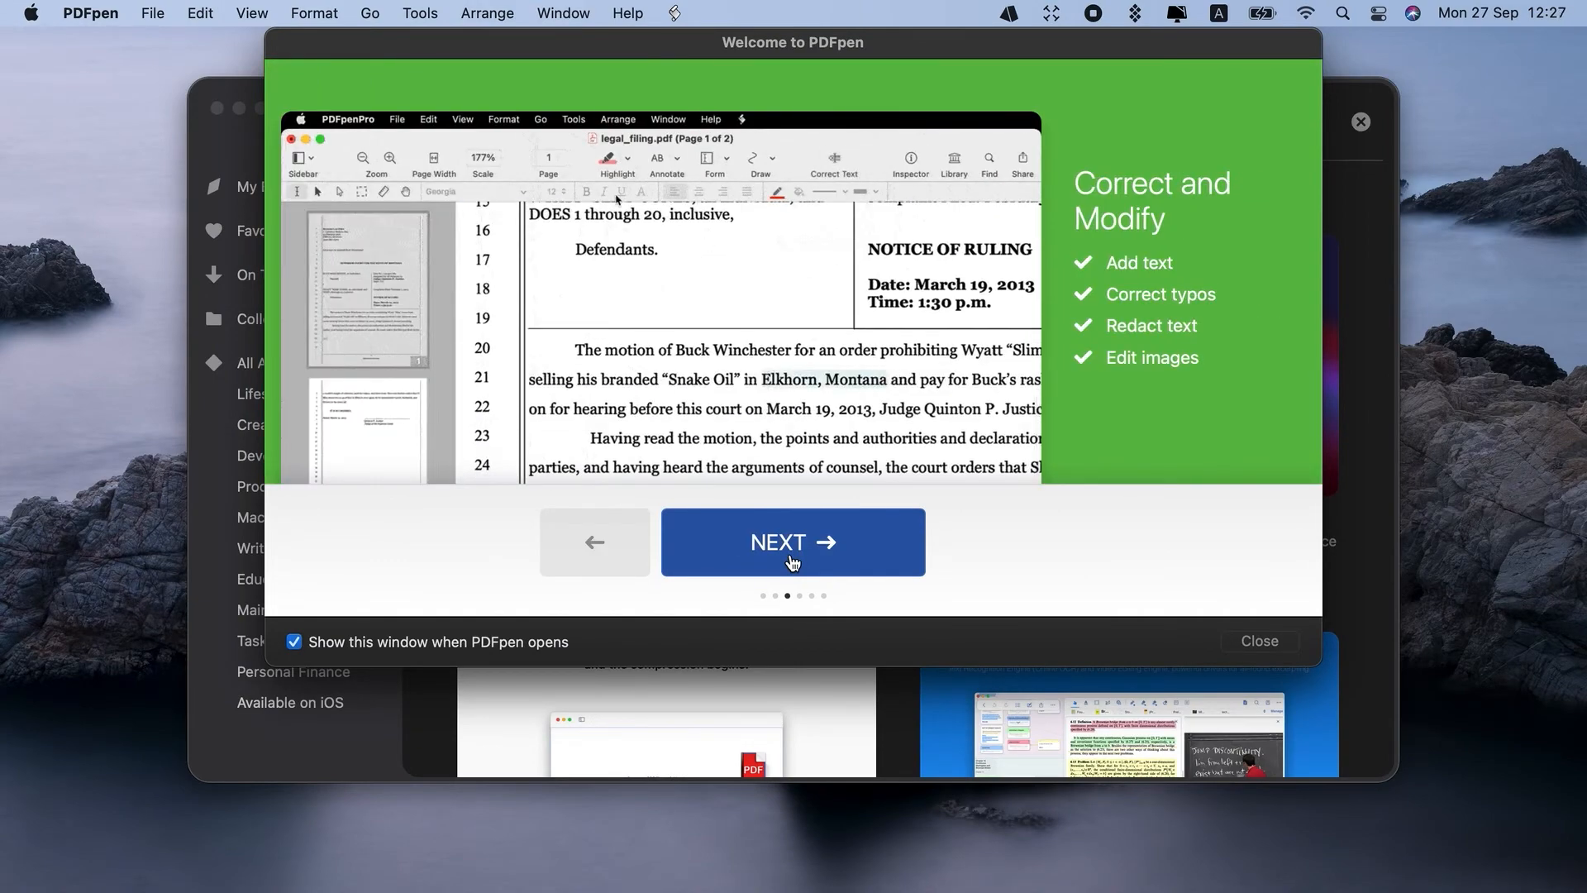
click(793, 541)
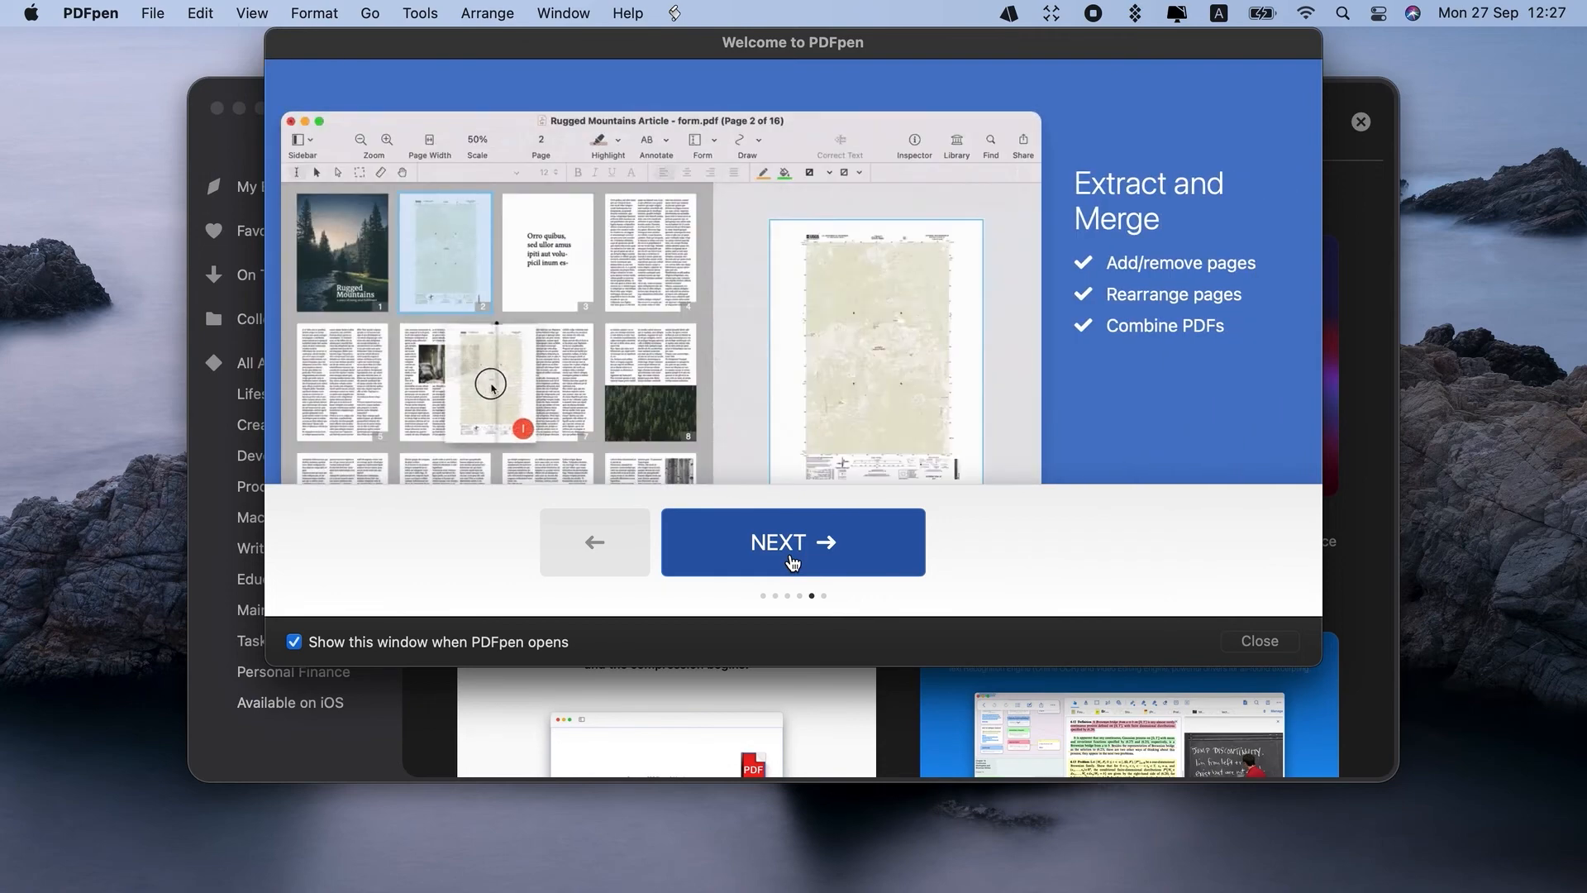
click(1259, 641)
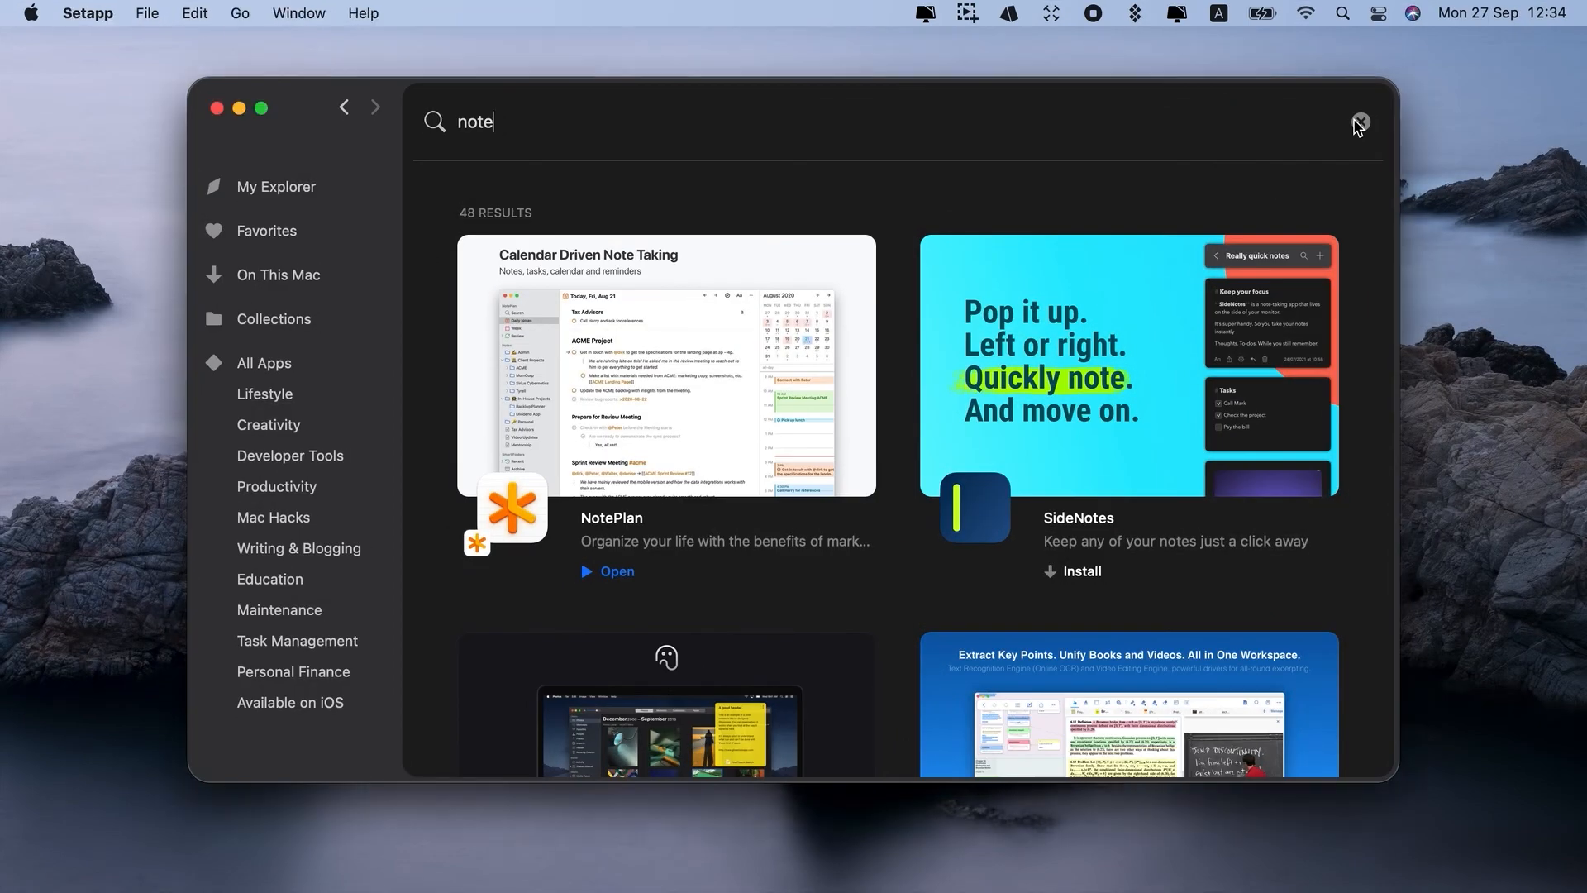
Clear the 'note' search in Setapp and minimize its window to the desktop
click(1359, 122)
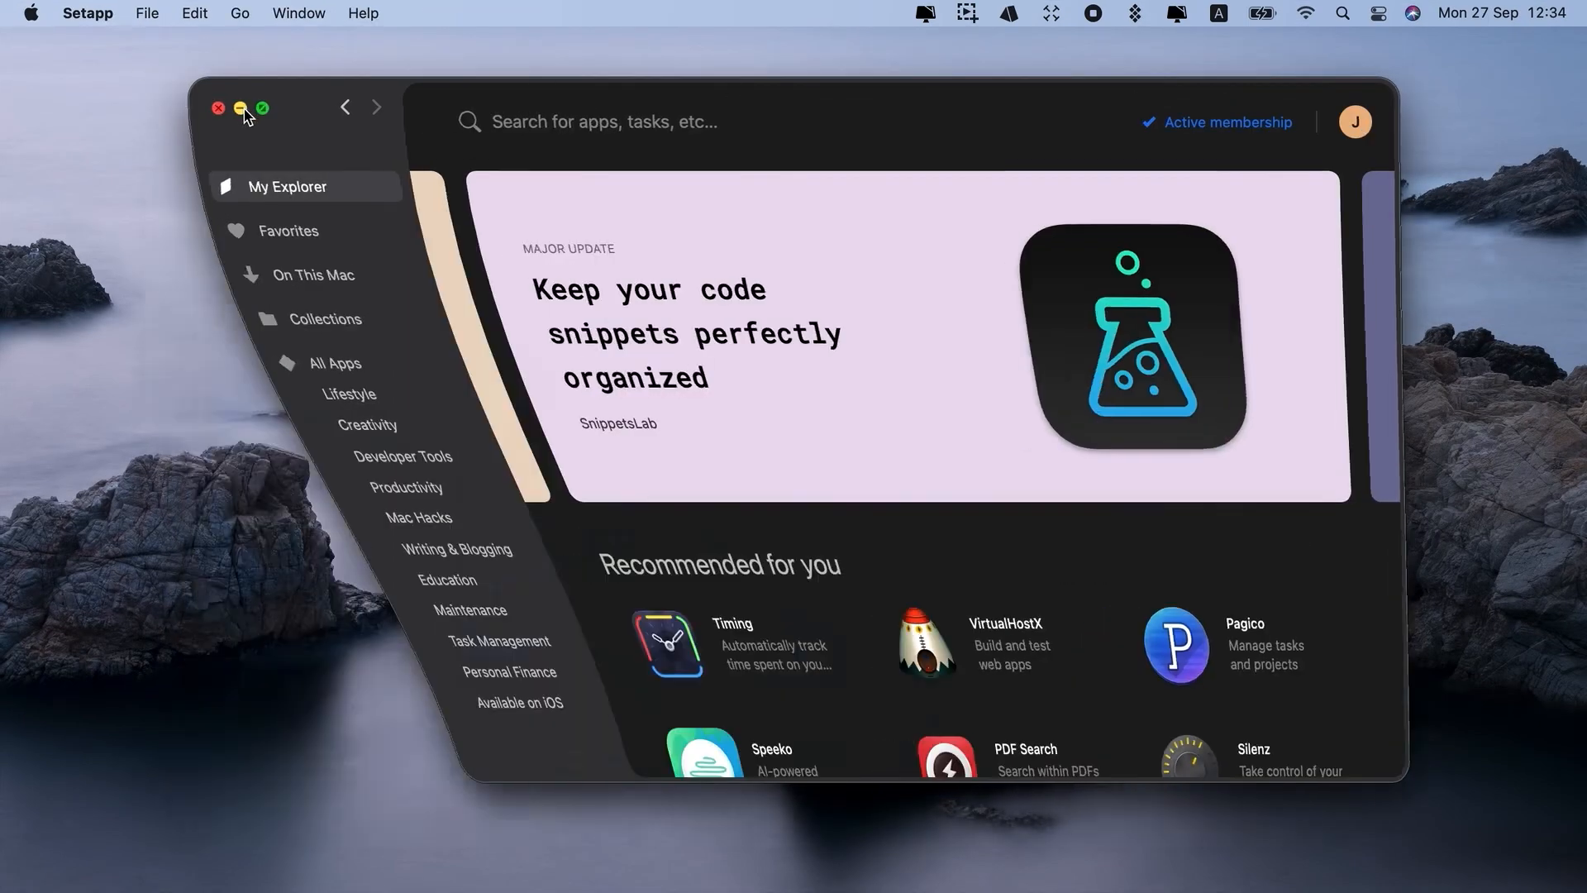
click(218, 108)
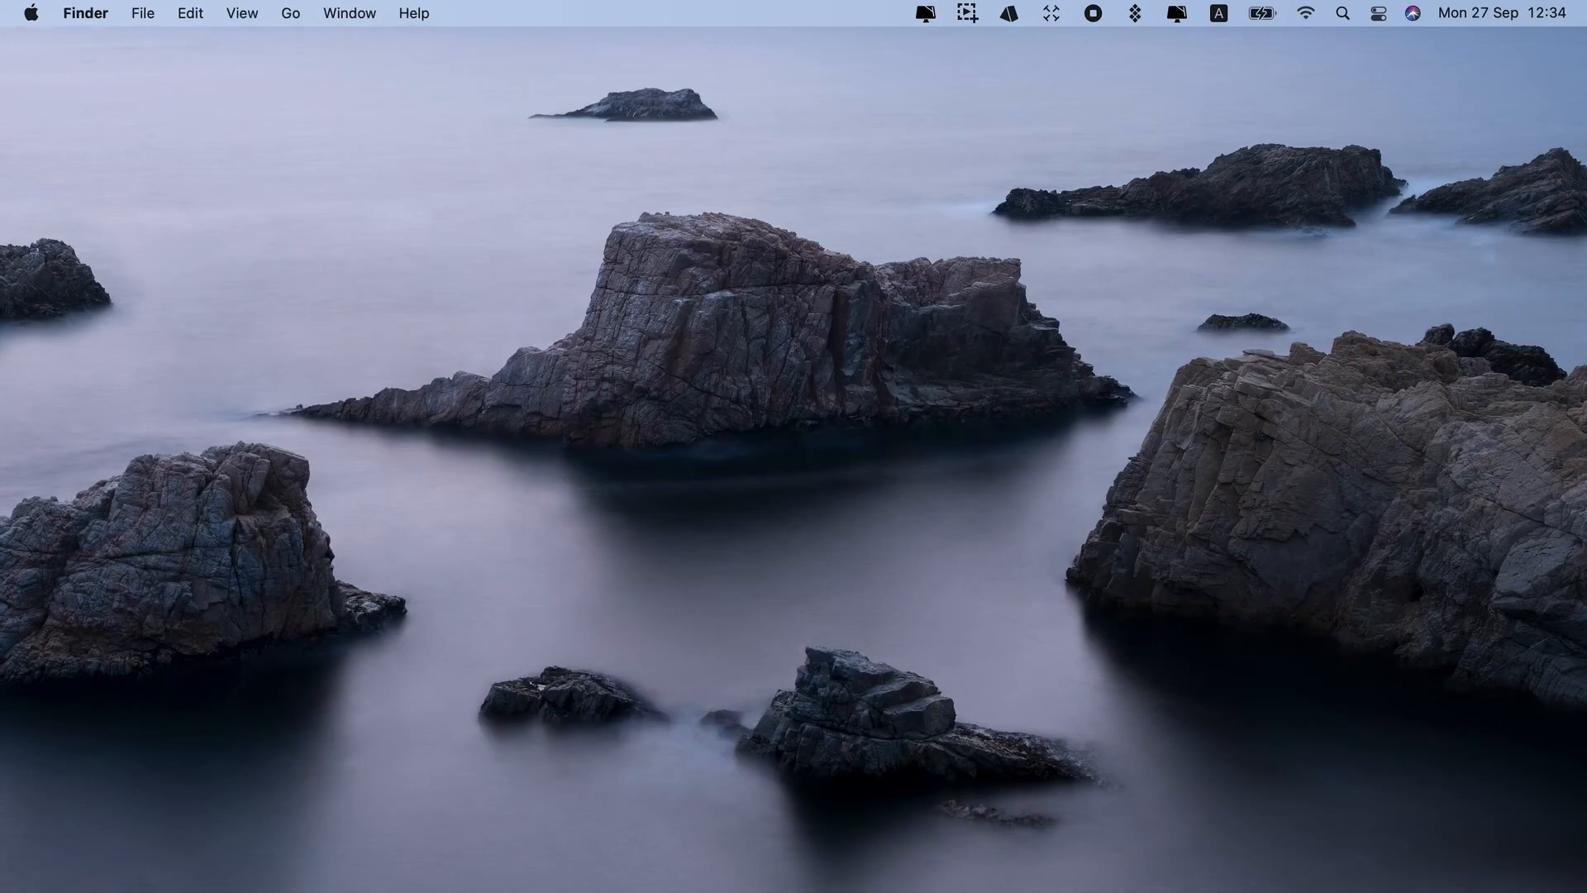